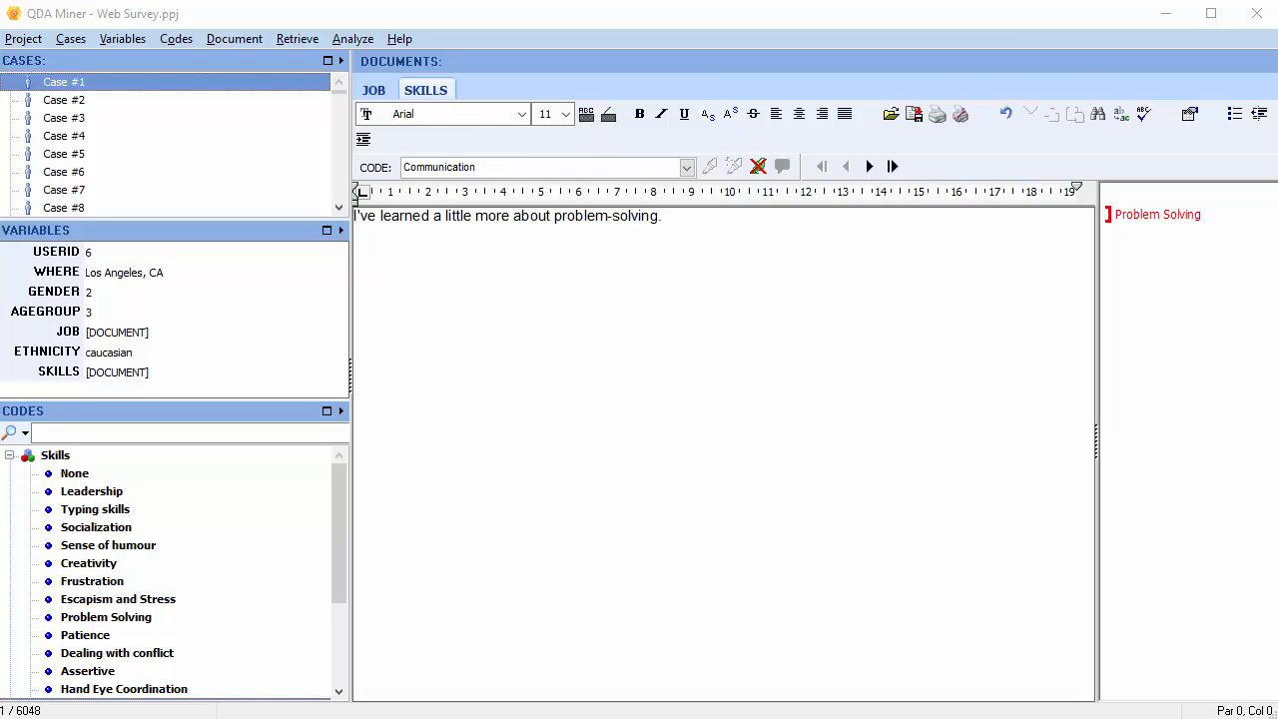
{"action": "mouse_move", "coordinate": [776, 247]}
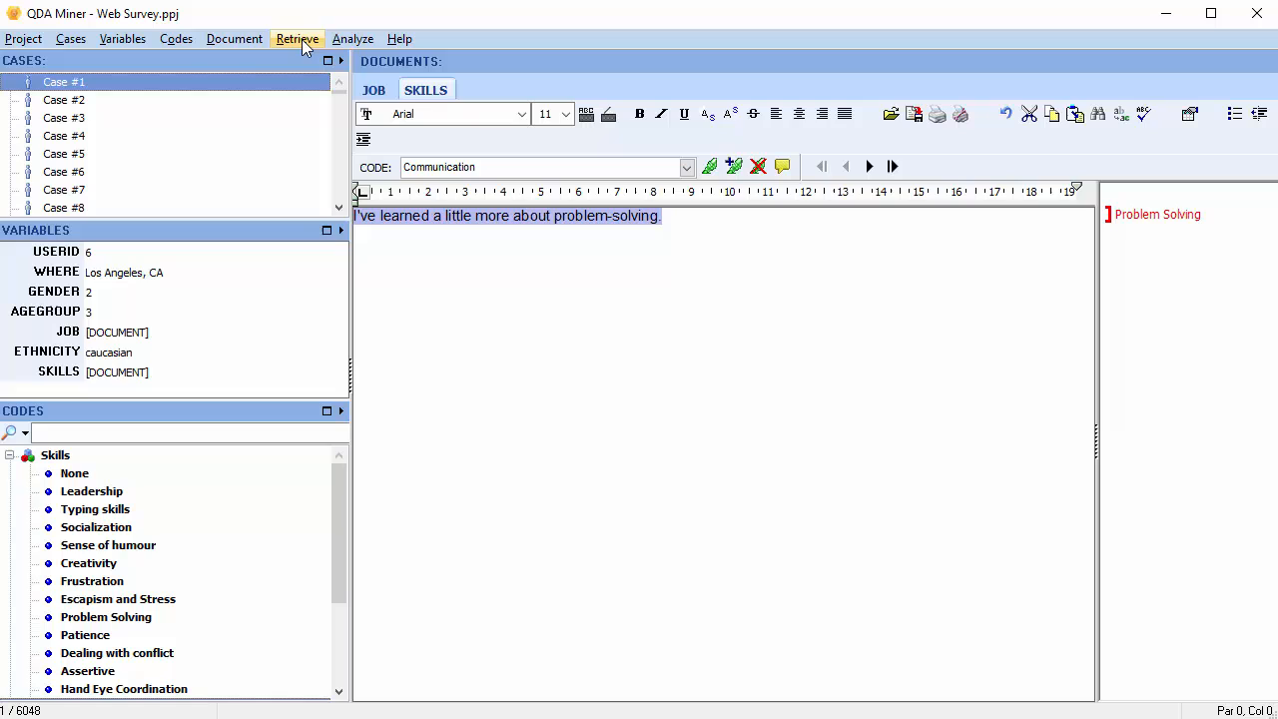
With the problem-solving SKILLS sentence selected, open the Retrieve menu's retrieval features
{"action": "left_click", "coordinate": [297, 38]}
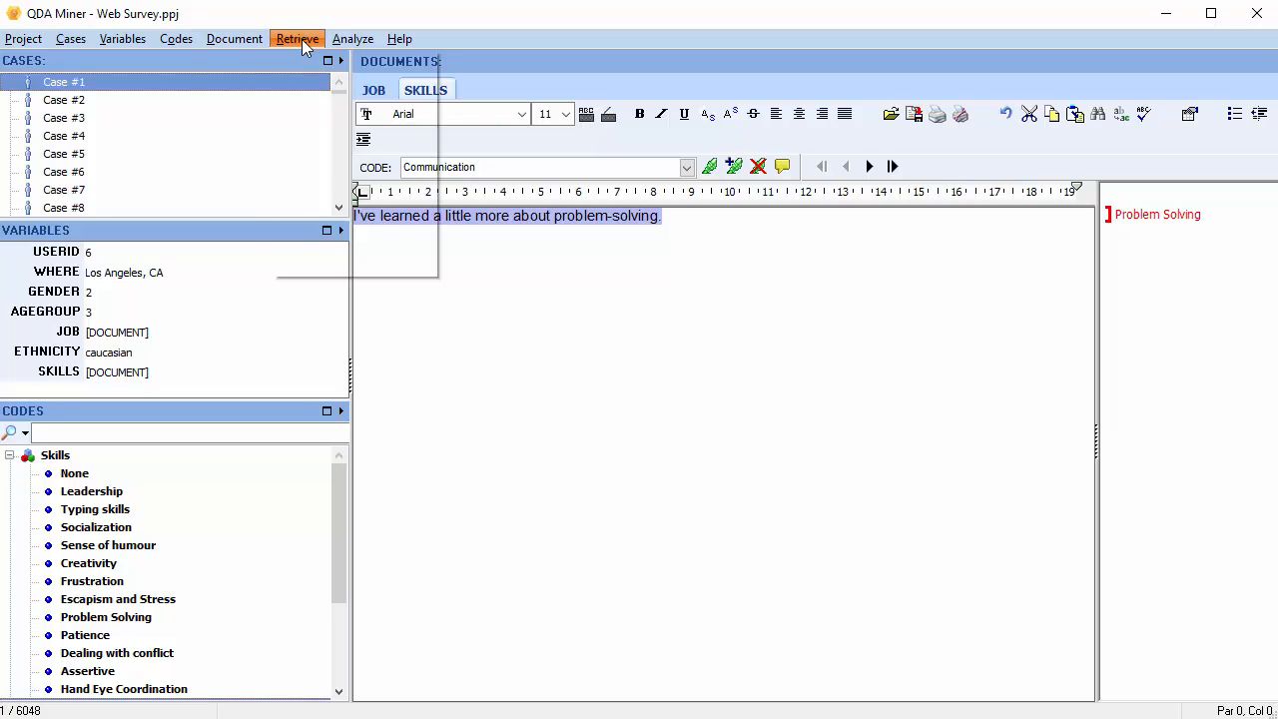
{"action": "left_click", "coordinate": [296, 38]}
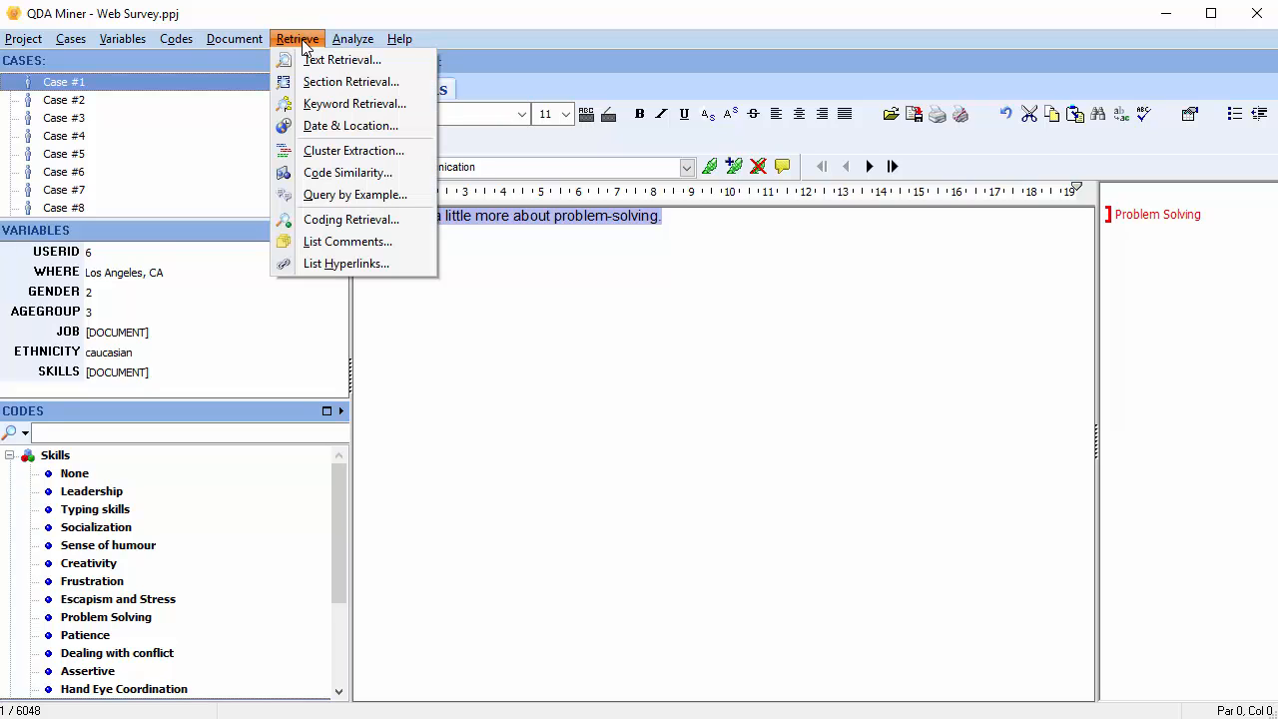
{"action": "mouse_move", "coordinate": [355, 194]}
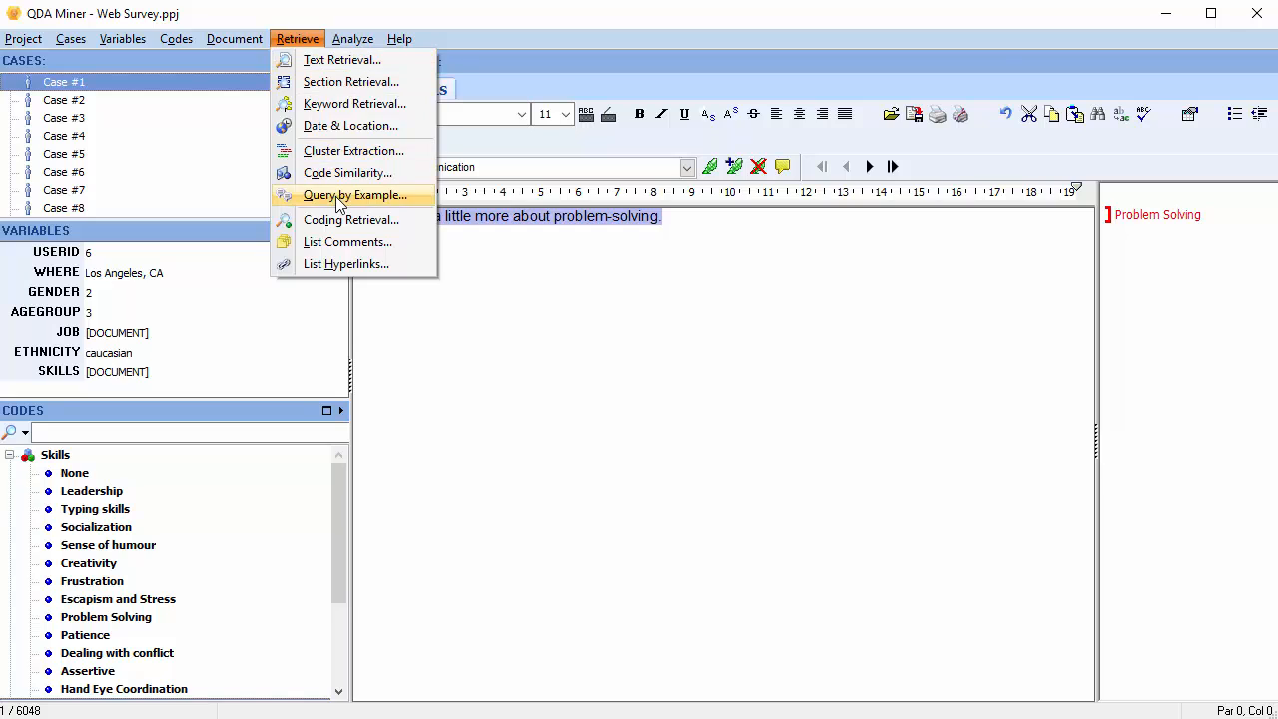
Run Query by Example on the problem-solving sentence with Unit set to Sentences
{"action": "left_click", "coordinate": [353, 195]}
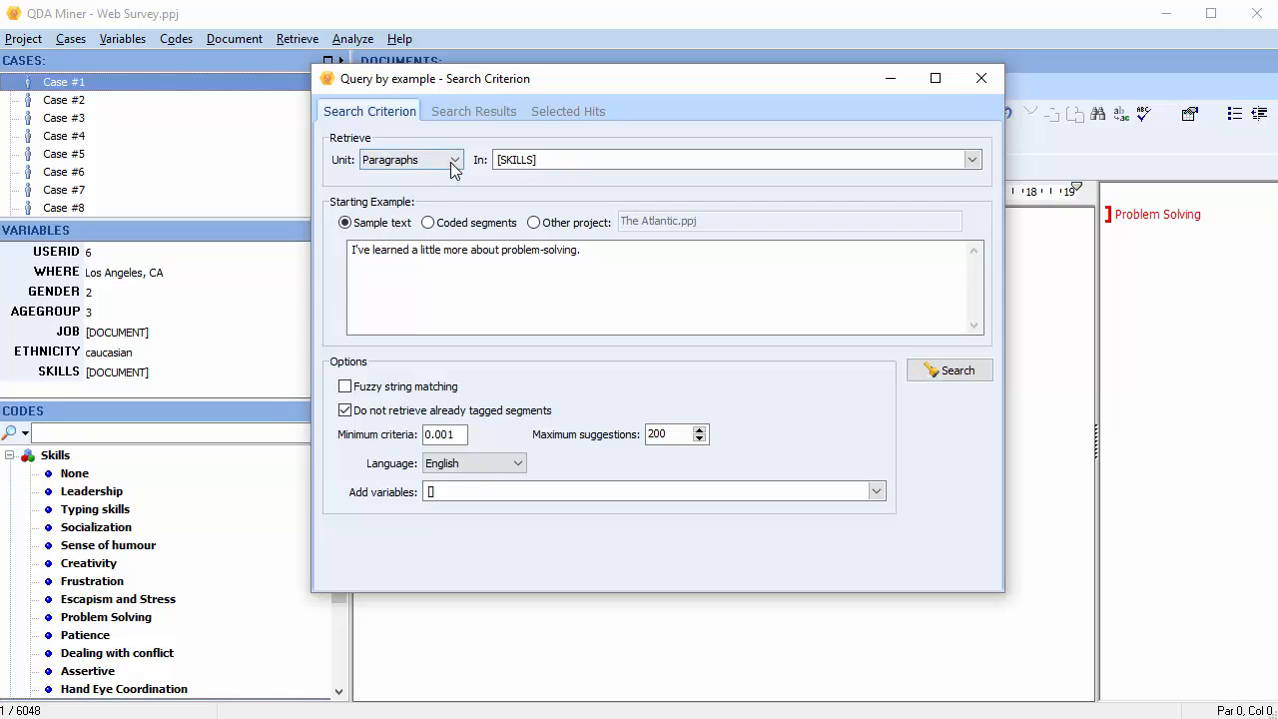
{"action": "left_click", "coordinate": [455, 160]}
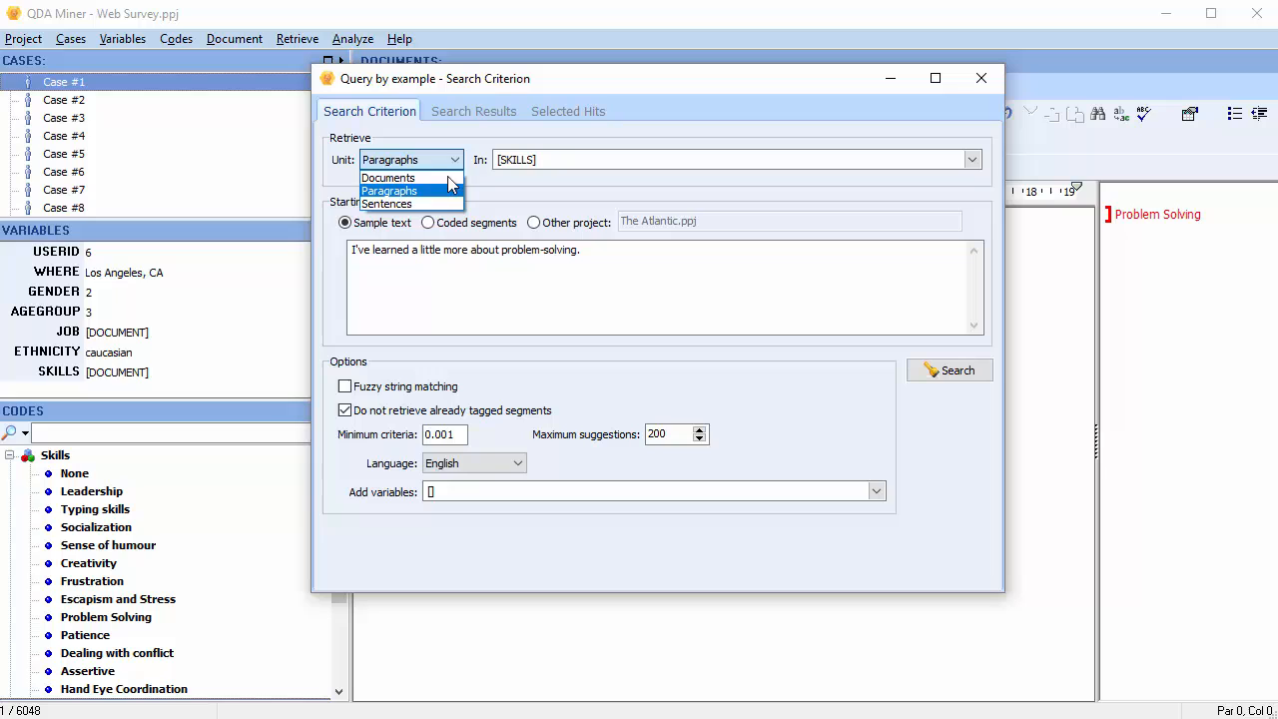
{"action": "left_click", "coordinate": [386, 204]}
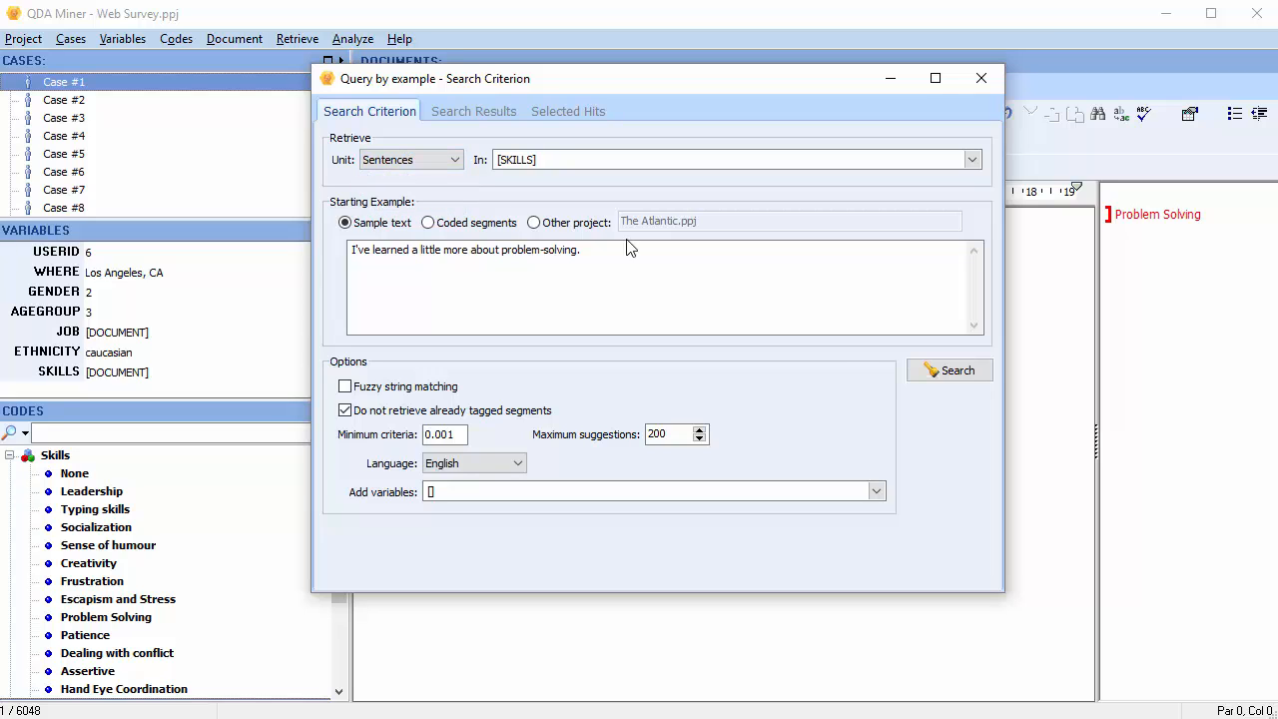
{"action": "left_click", "coordinate": [948, 370]}
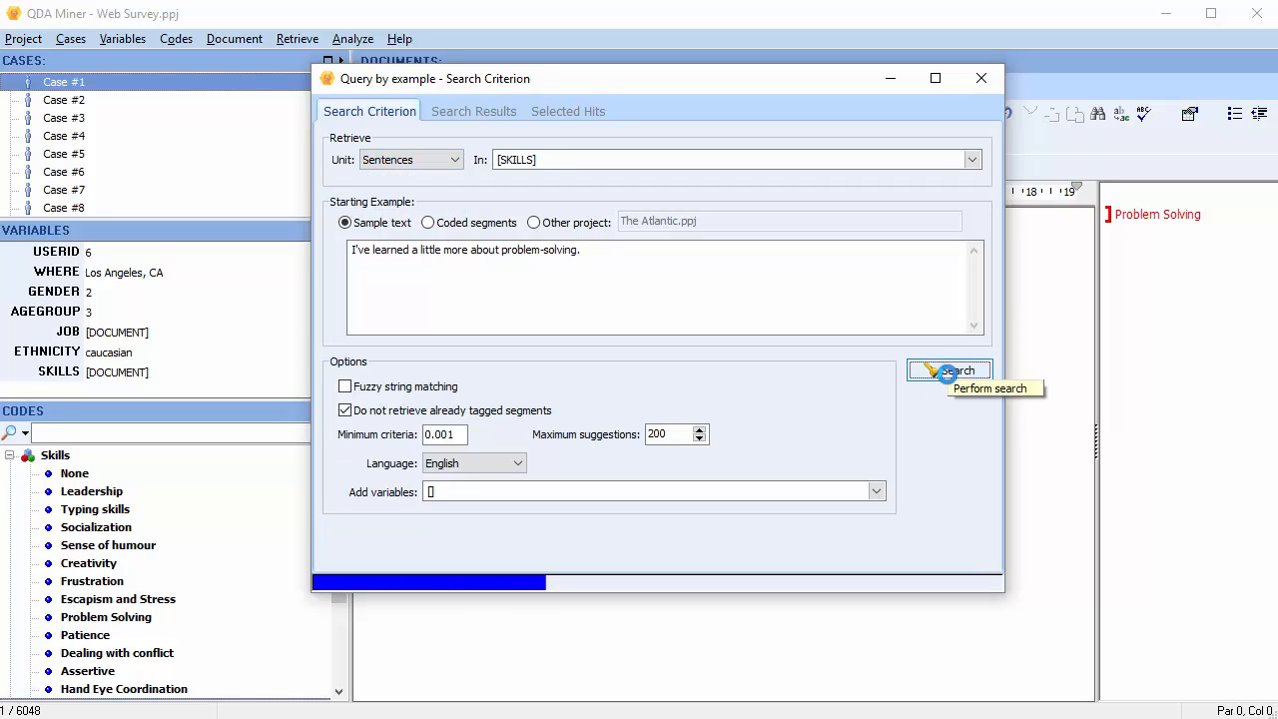
{"action": "left_click", "coordinate": [949, 371]}
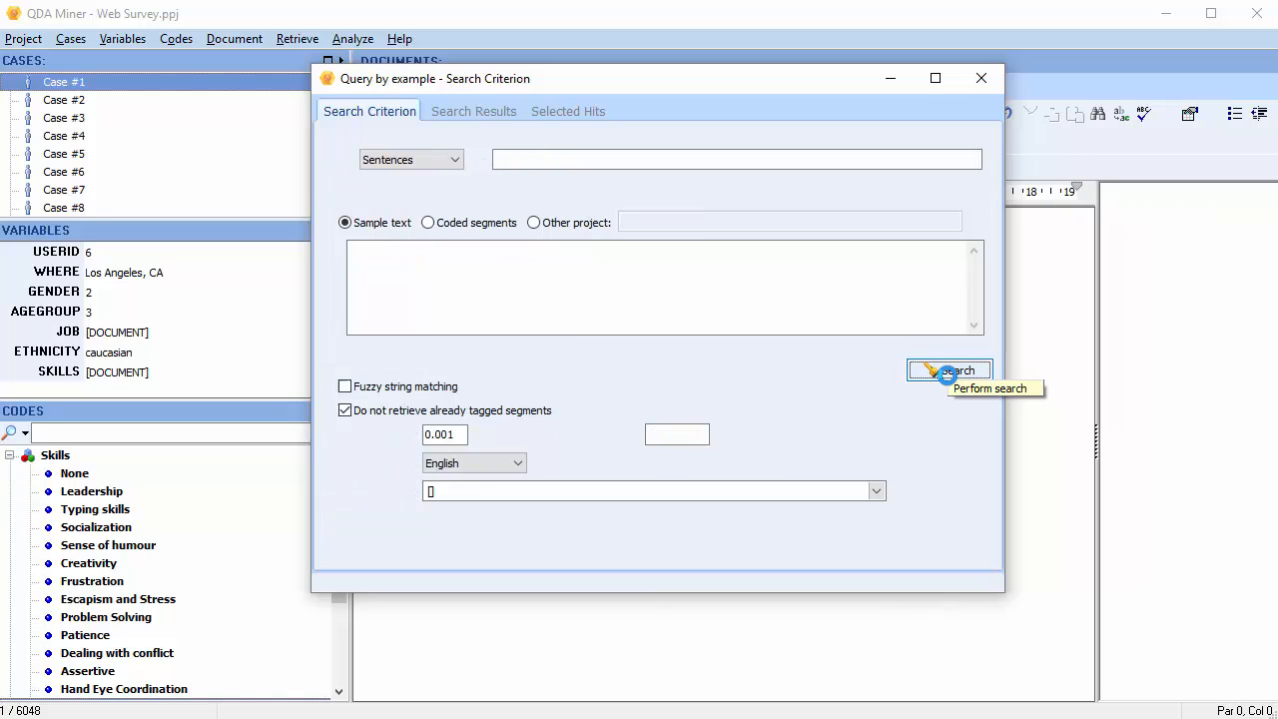
Mark the top problem-solving search results as relevant
{"action": "left_click", "coordinate": [948, 371]}
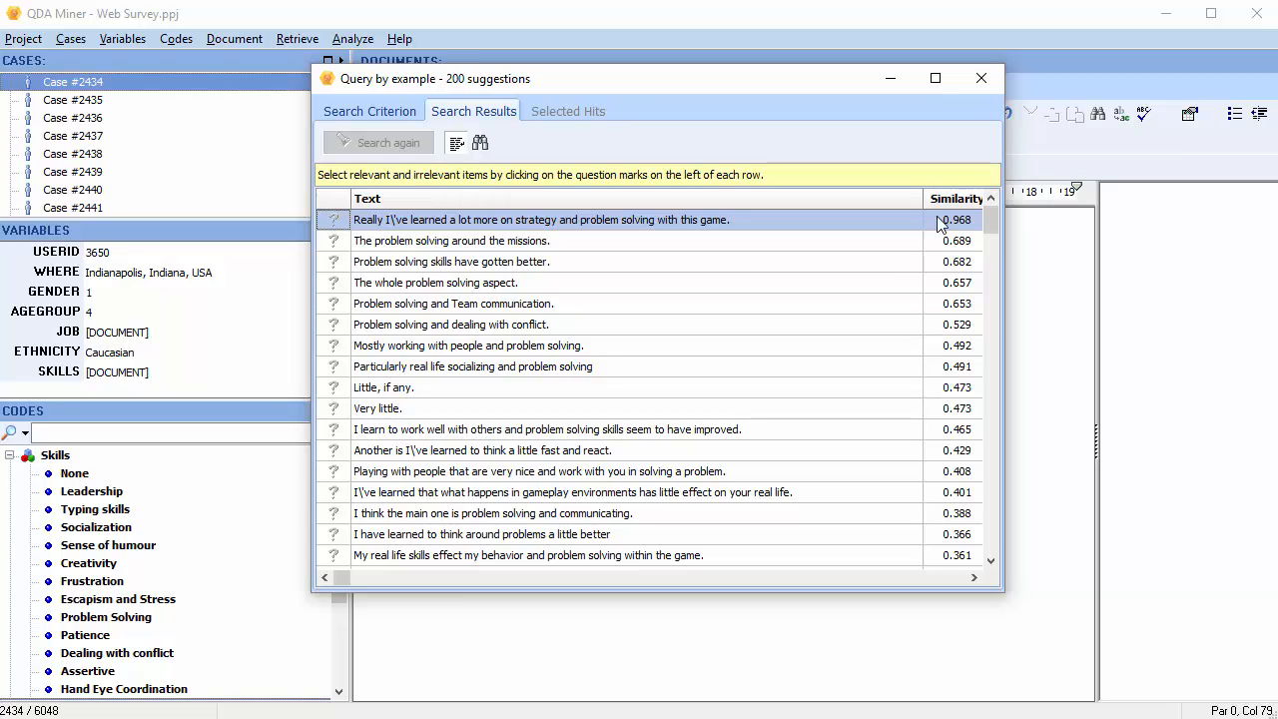
{"action": "mouse_move", "coordinate": [939, 374]}
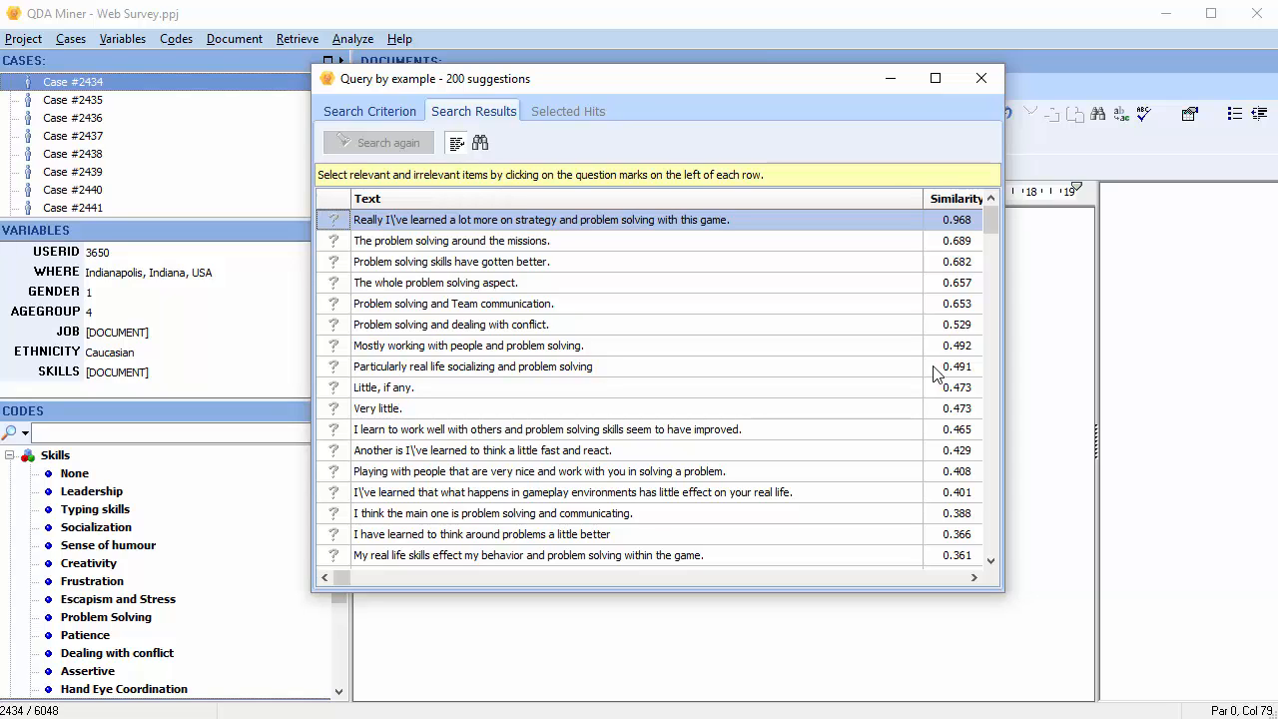
{"action": "left_click", "coordinate": [334, 219]}
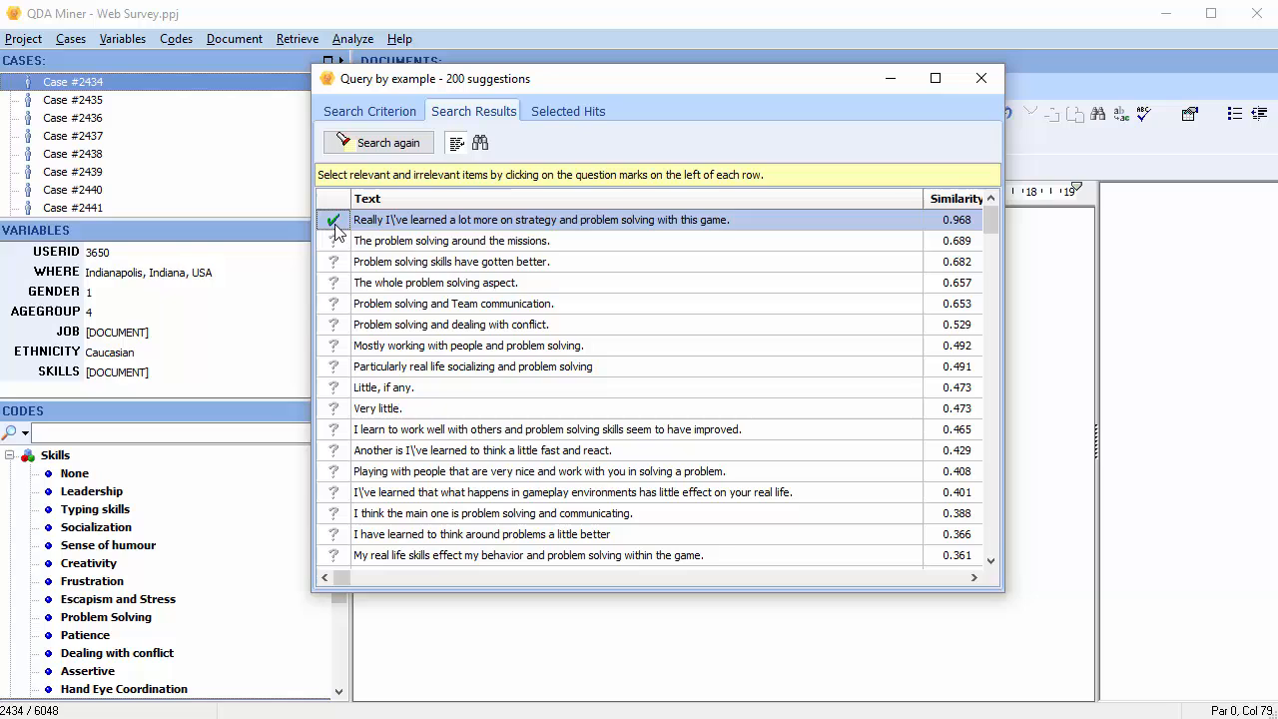
{"action": "left_click", "coordinate": [334, 283]}
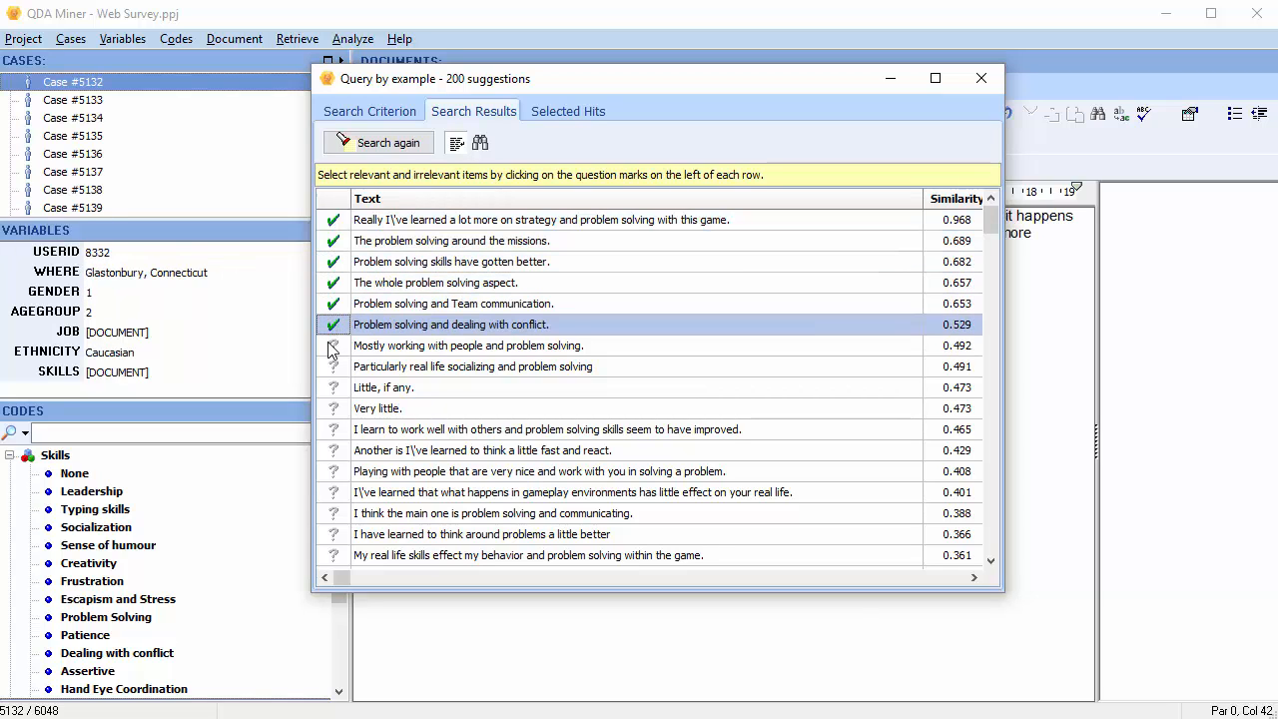
{"action": "left_click", "coordinate": [333, 367]}
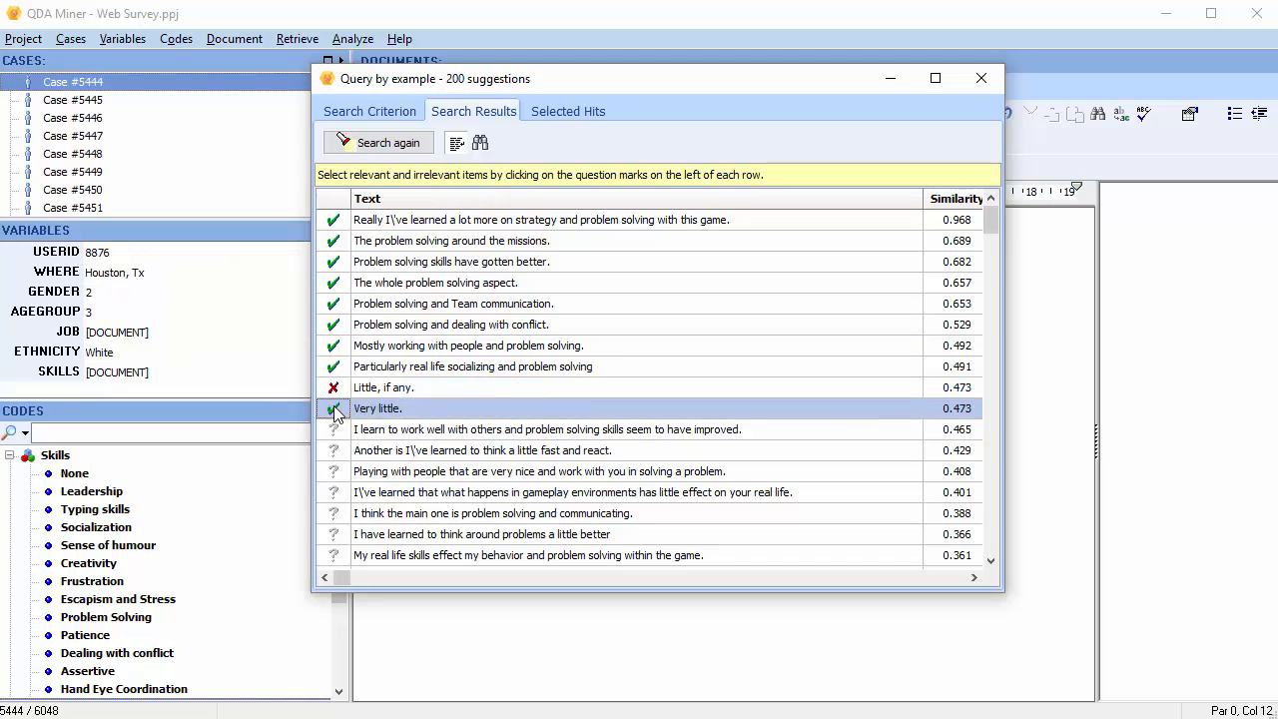
Mark the 'Very little', 'think fast and react' and 'gameplay environments' answers irrelevant
{"action": "left_click", "coordinate": [335, 409]}
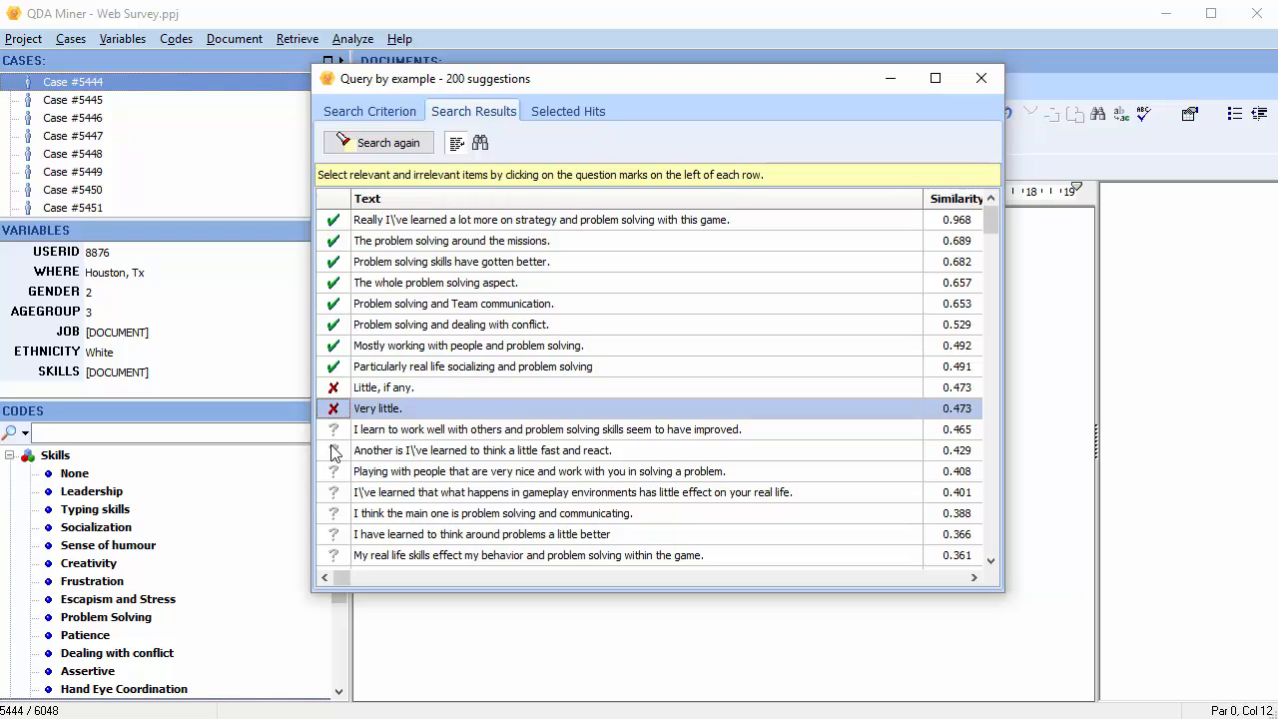
{"action": "left_click", "coordinate": [334, 450]}
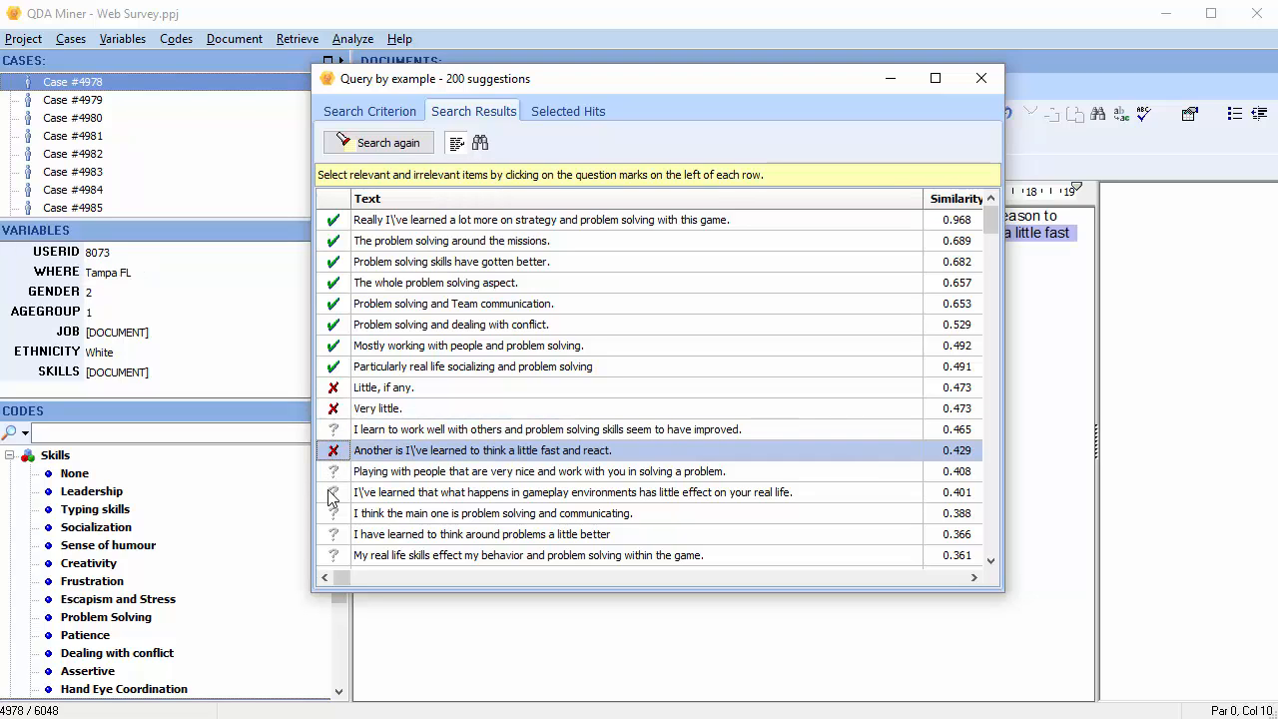
{"action": "left_click", "coordinate": [333, 493]}
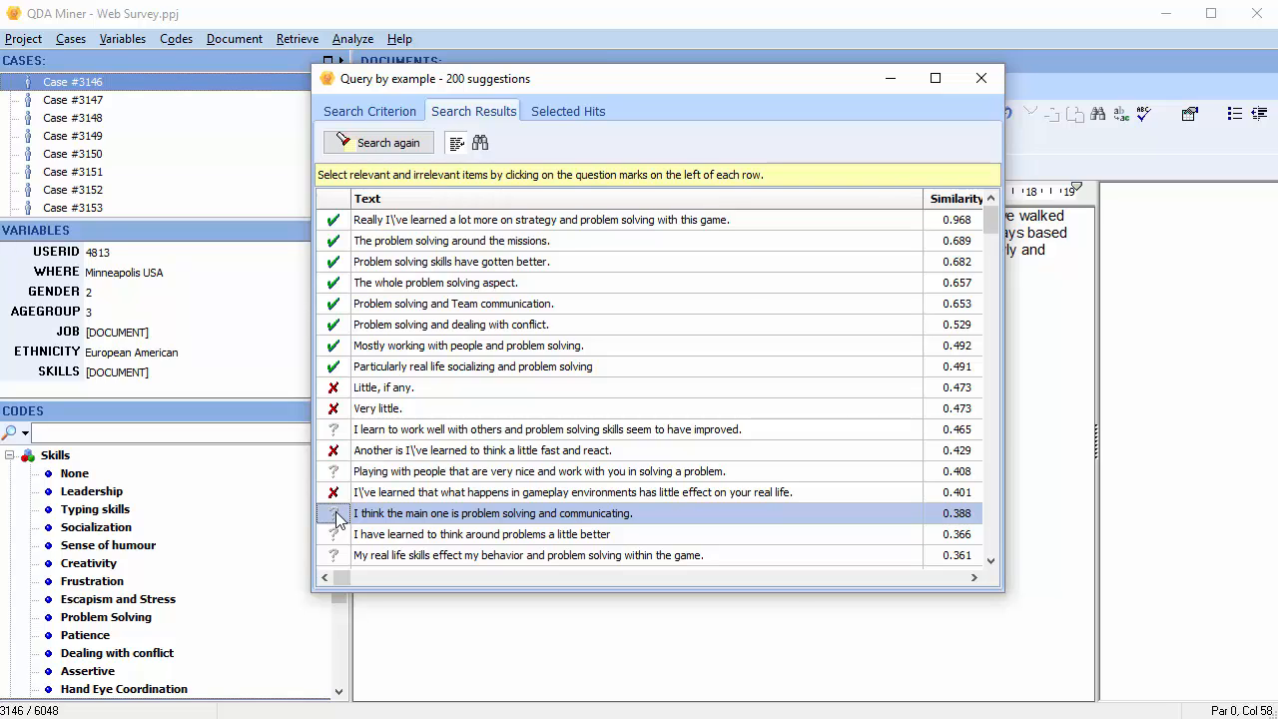
{"action": "mouse_move", "coordinate": [366, 437]}
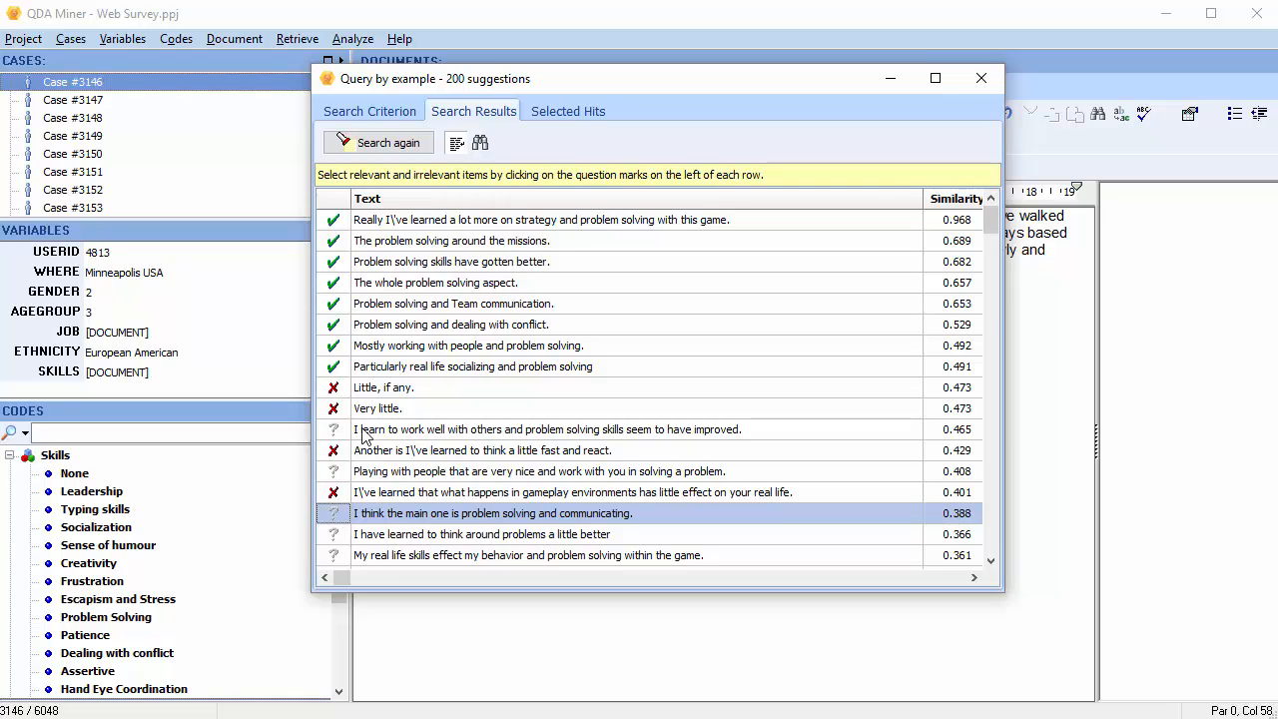
Rerun the search so results re-rank using the relevance marks
{"action": "left_click", "coordinate": [377, 142]}
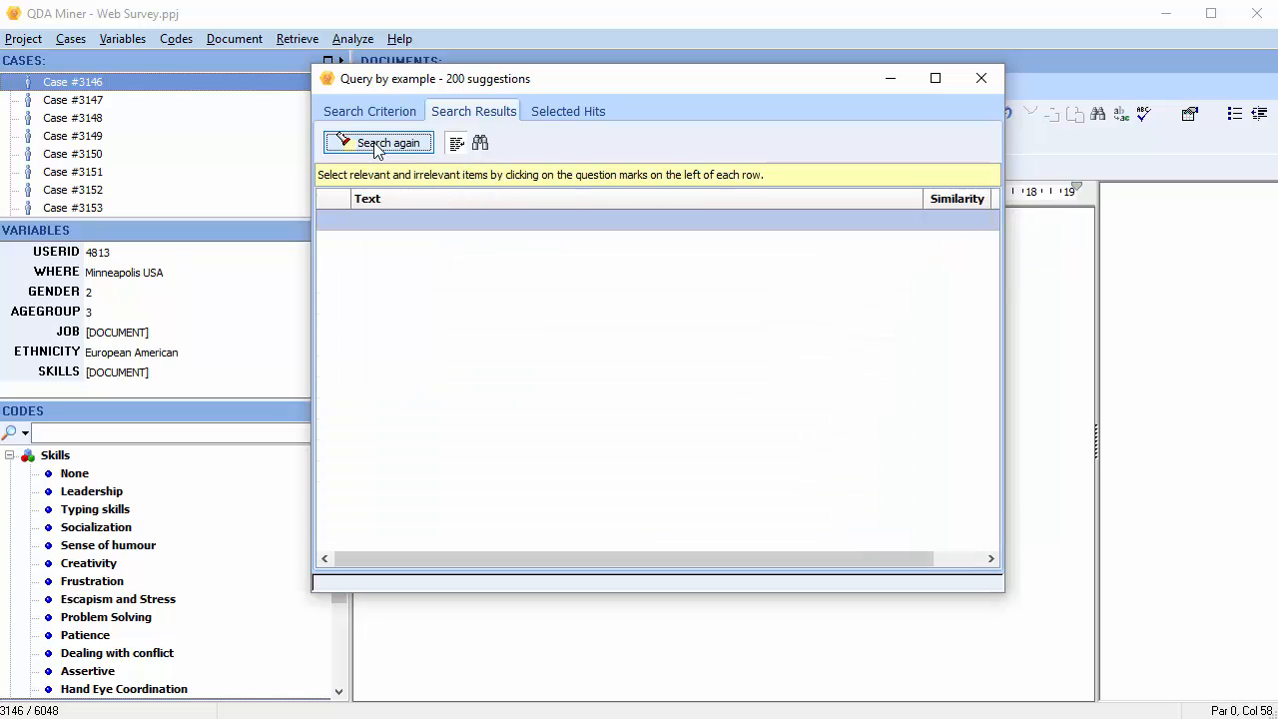
{"action": "left_click", "coordinate": [377, 141]}
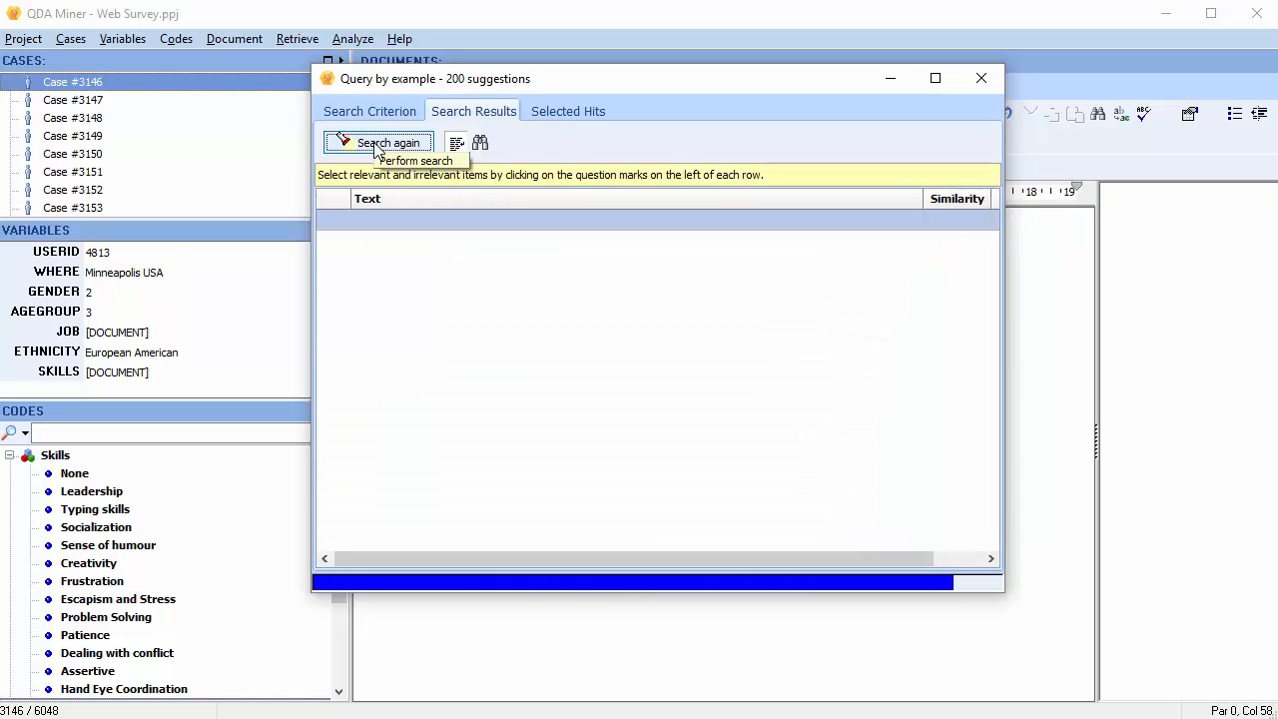
{"action": "left_click", "coordinate": [378, 142]}
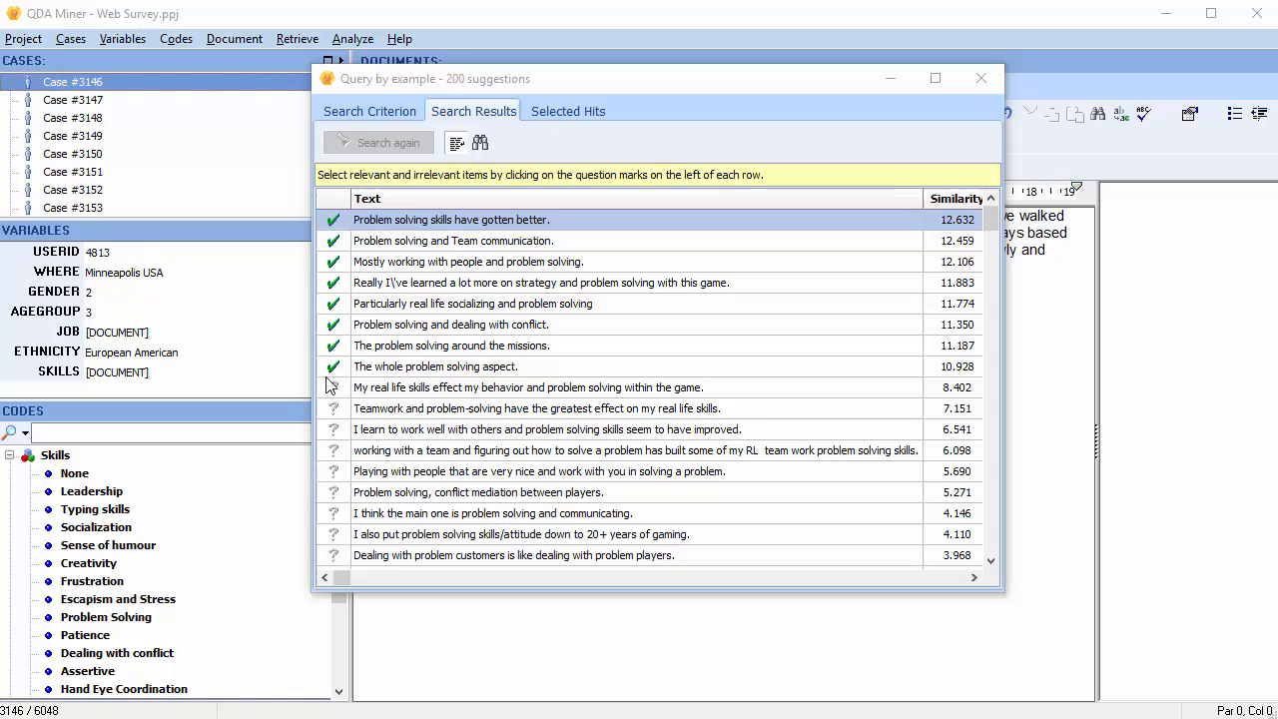
Mark more relevant answers, including 'playing with people', and view the 13 selected hits
{"action": "left_click", "coordinate": [333, 408]}
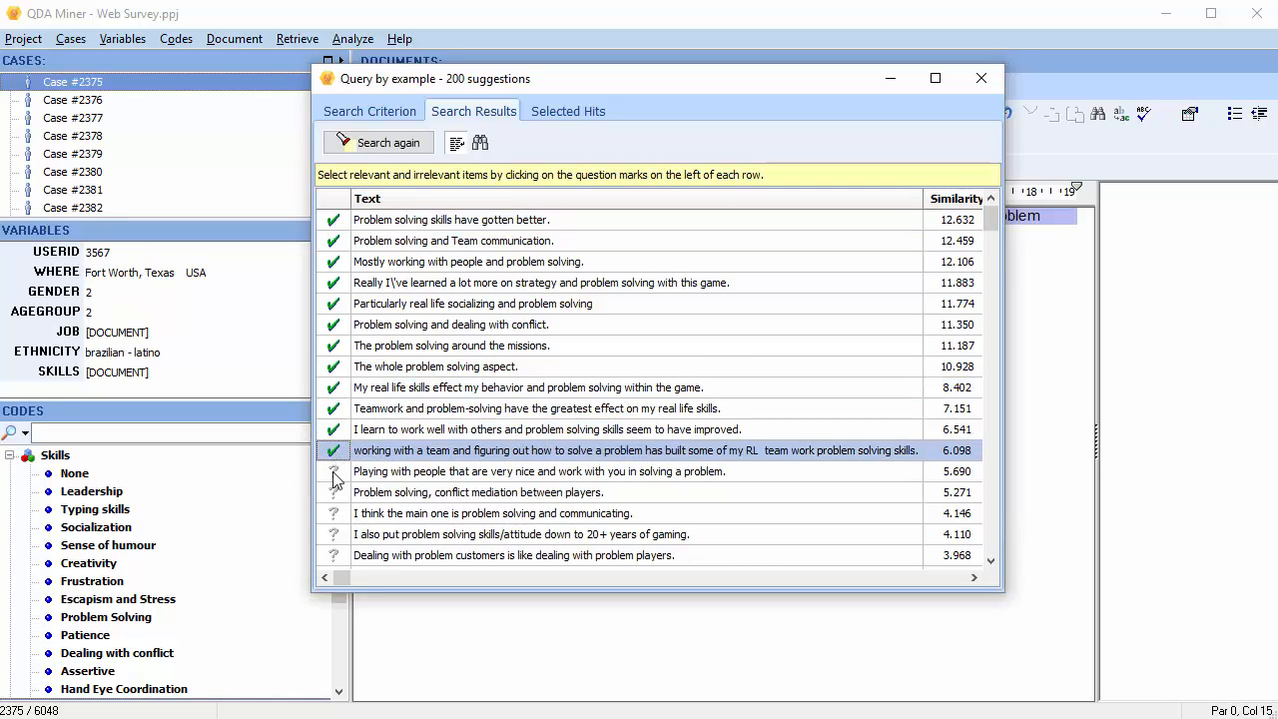
{"action": "left_click", "coordinate": [334, 472]}
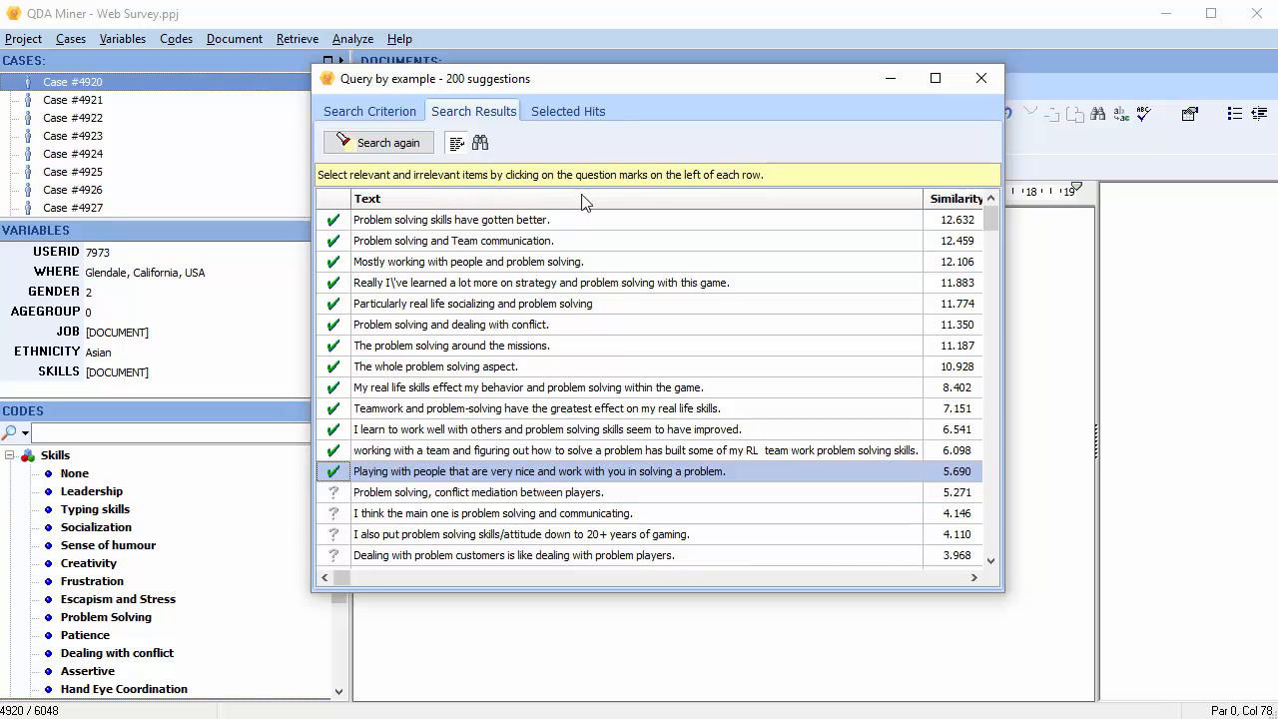
{"action": "left_click", "coordinate": [569, 111]}
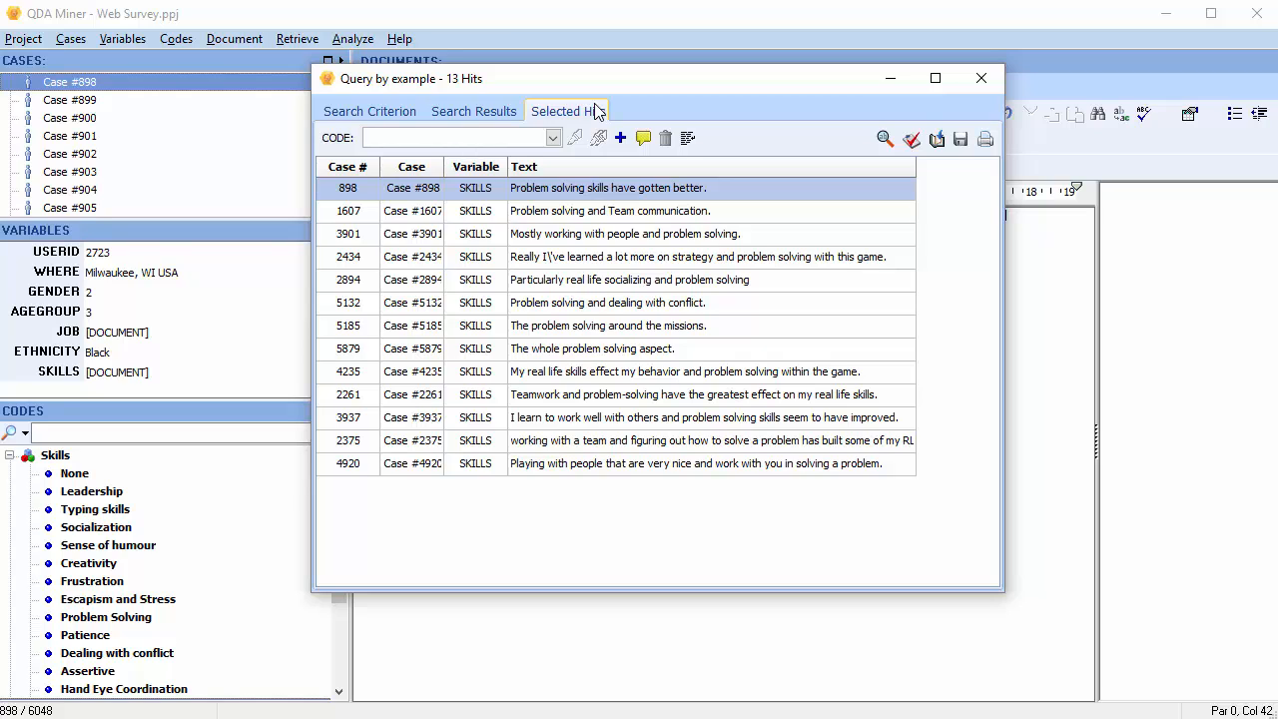
Code all 13 selected hits as Problem Solving, confirming Yes
{"action": "left_click", "coordinate": [553, 137]}
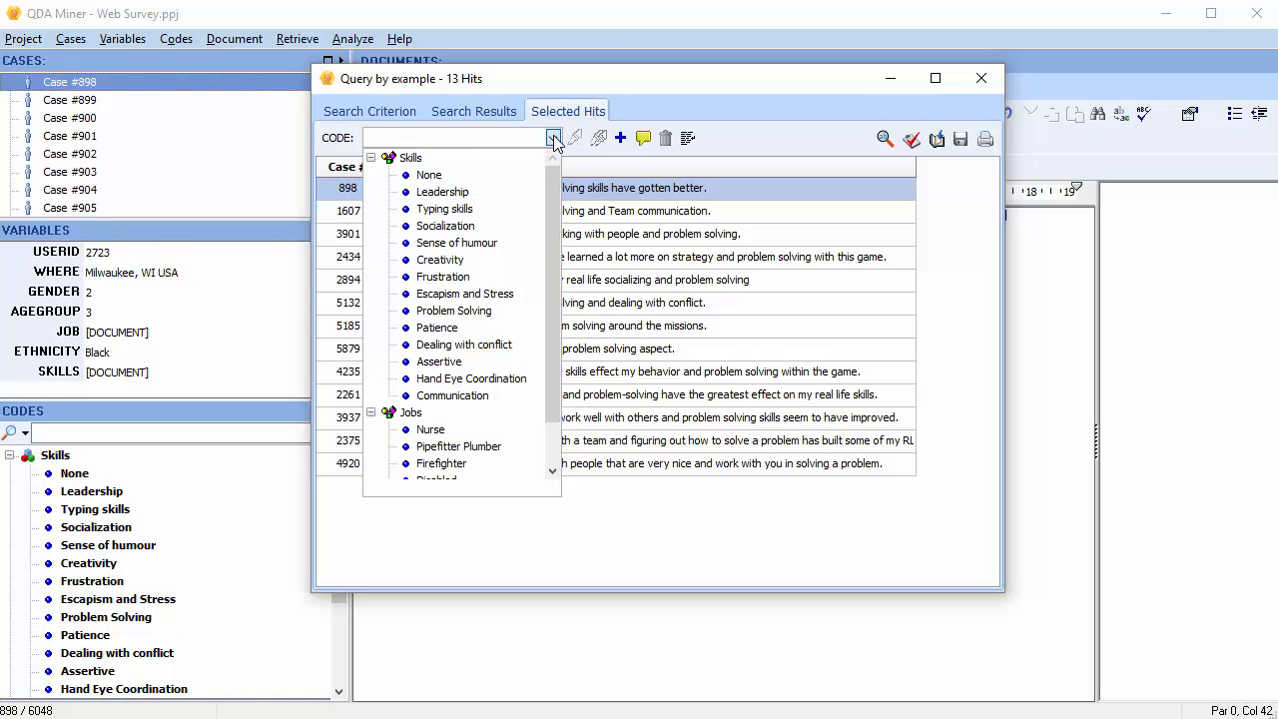
{"action": "left_click", "coordinate": [454, 311]}
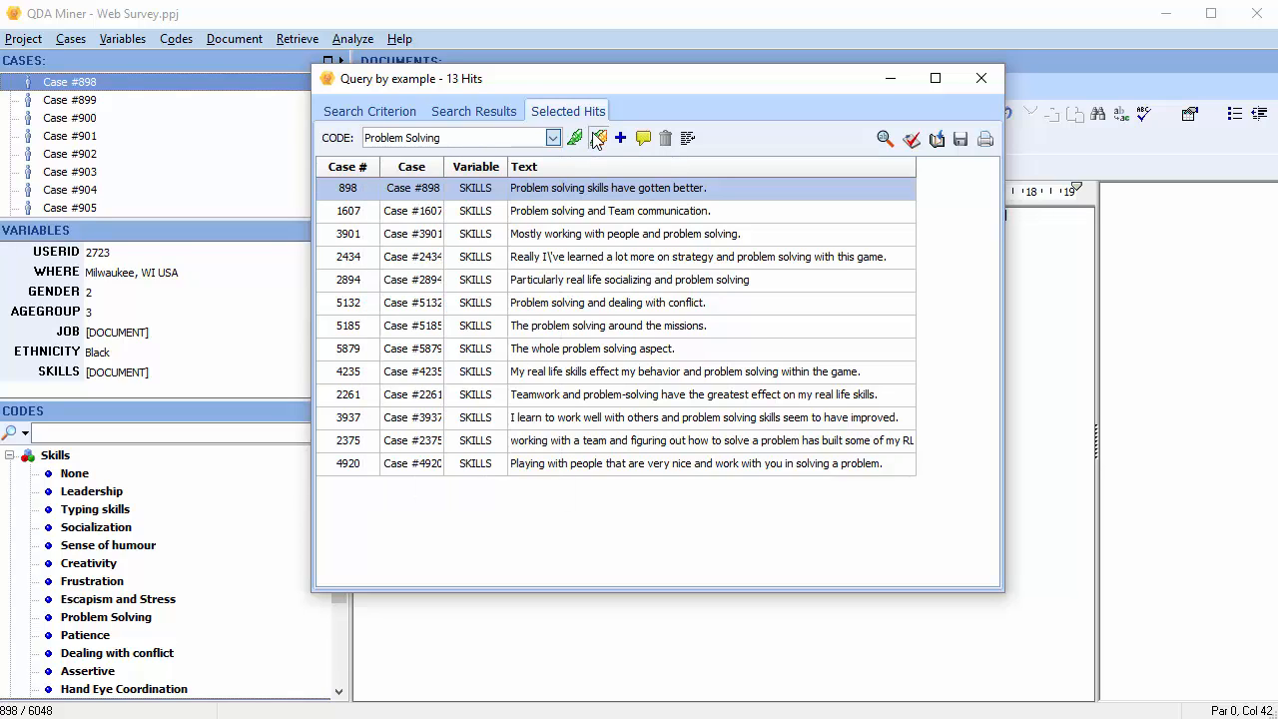
{"action": "left_click", "coordinate": [597, 138]}
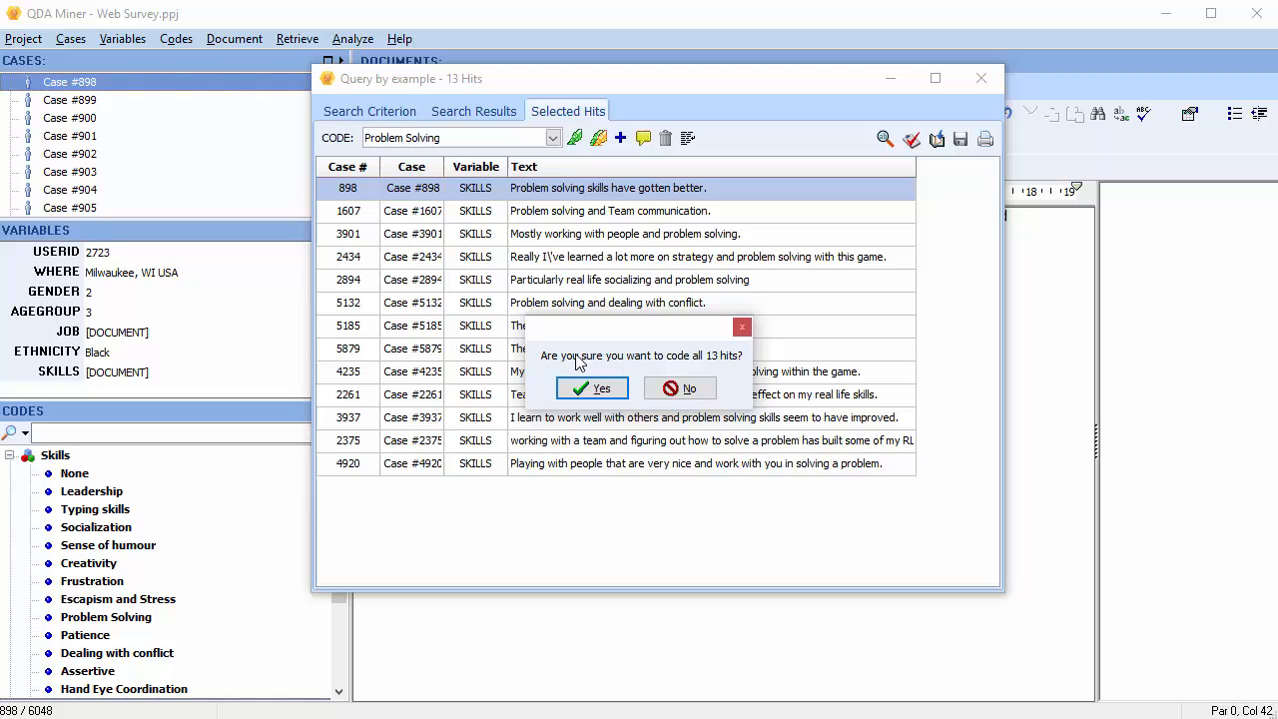
{"action": "left_click", "coordinate": [592, 388]}
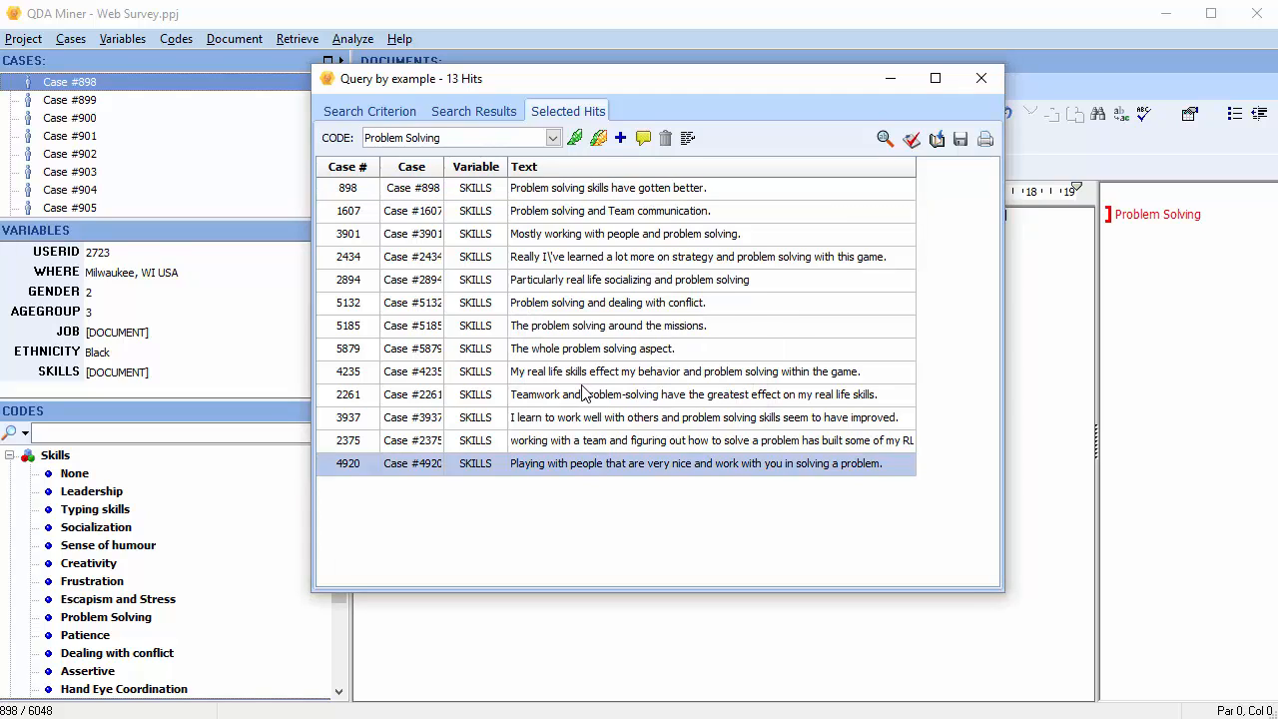
Return to the Search Criterion tab and begin editing the sample text
{"action": "left_click", "coordinate": [369, 111]}
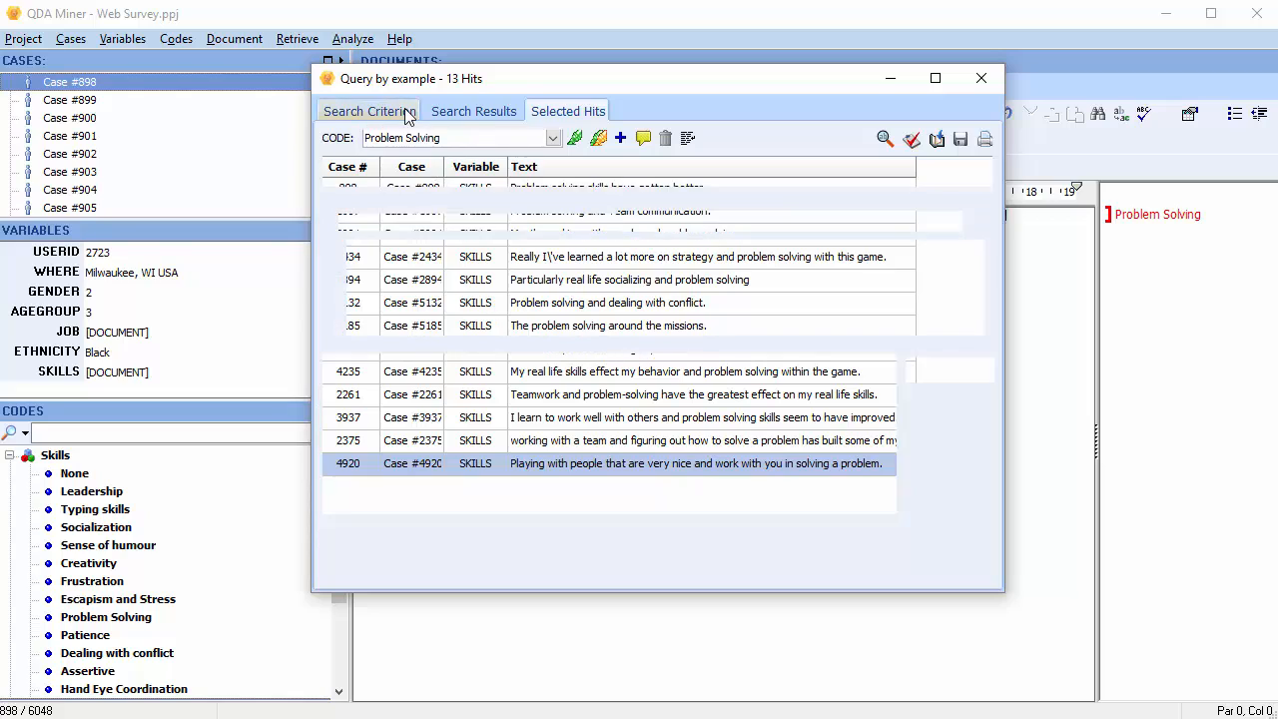
{"action": "left_click", "coordinate": [370, 110]}
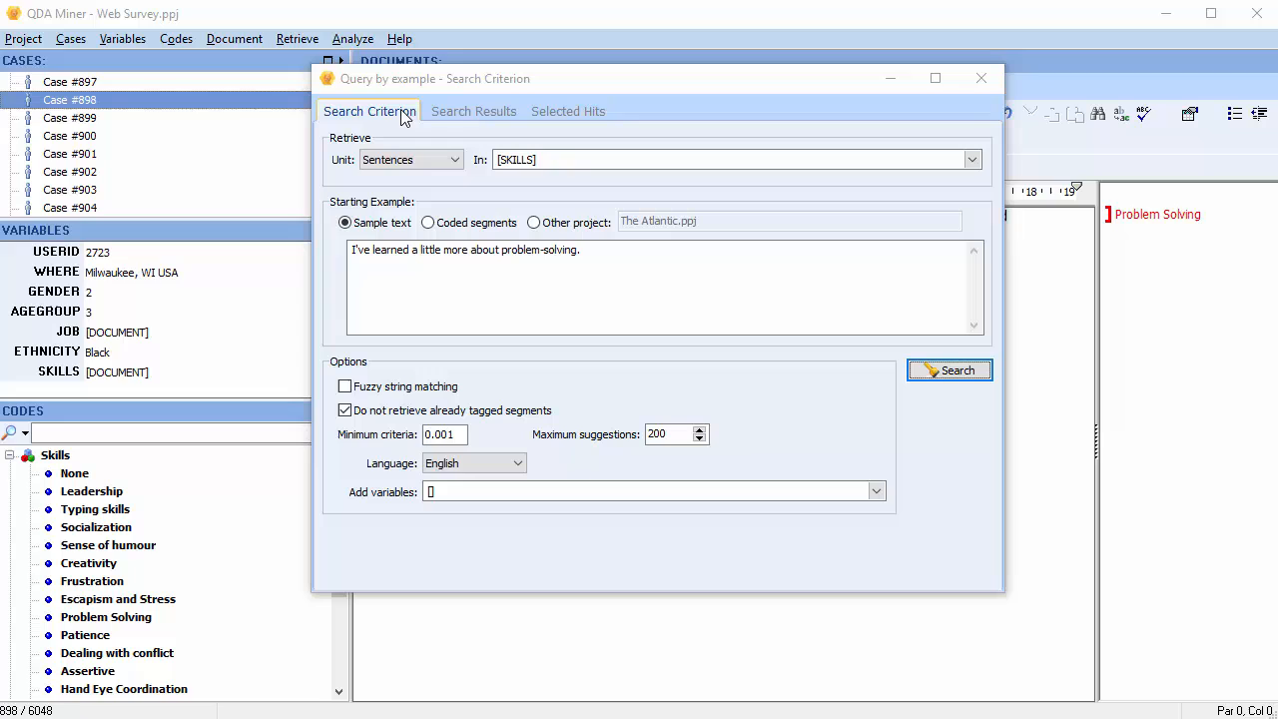
{"action": "left_click", "coordinate": [591, 254]}
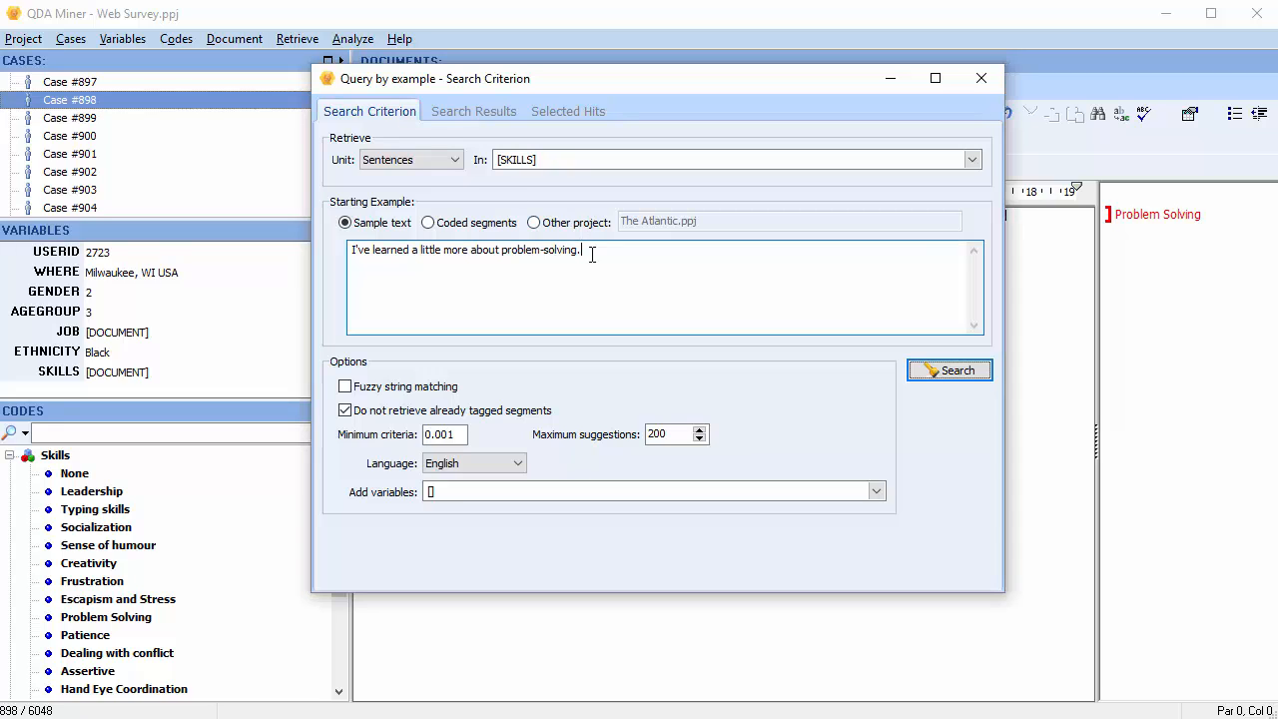
Replace the sample text with 'Working as a team', enable fuzzy string matching, and search
{"action": "triple_click", "coordinate": [466, 249]}
{"action": "type", "text": "Working a"}
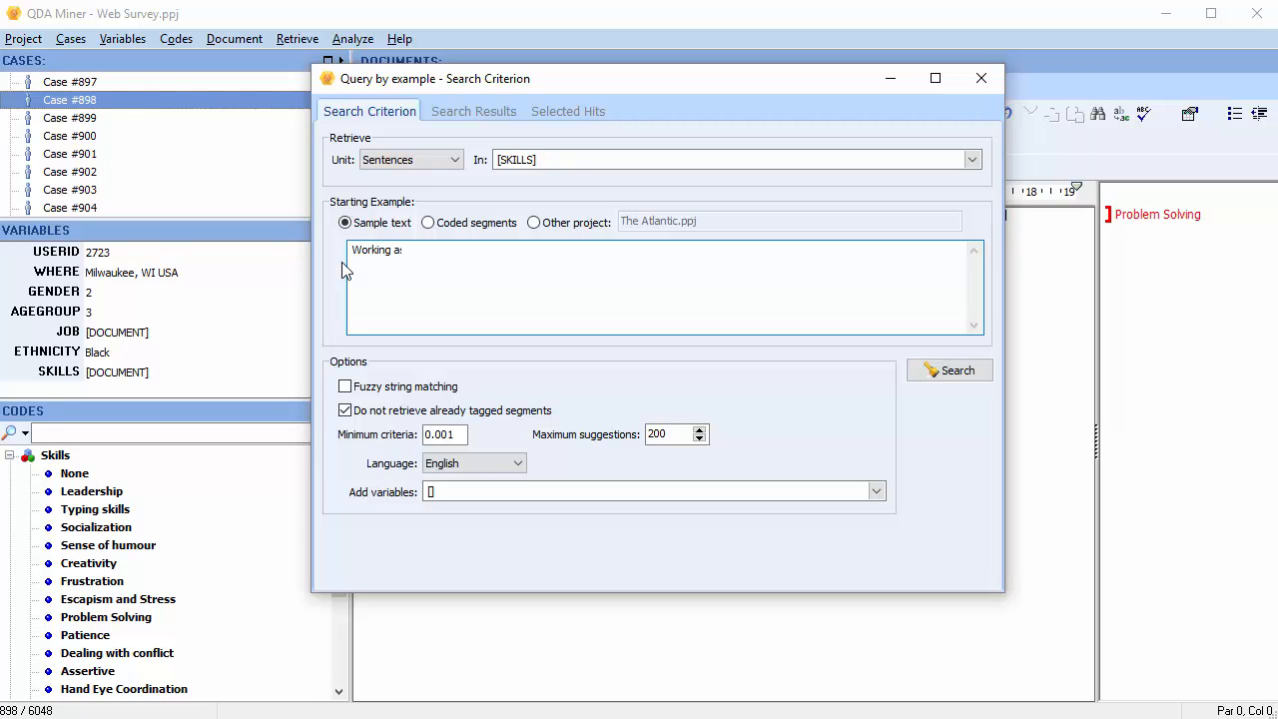
{"action": "type", "text": "s a team"}
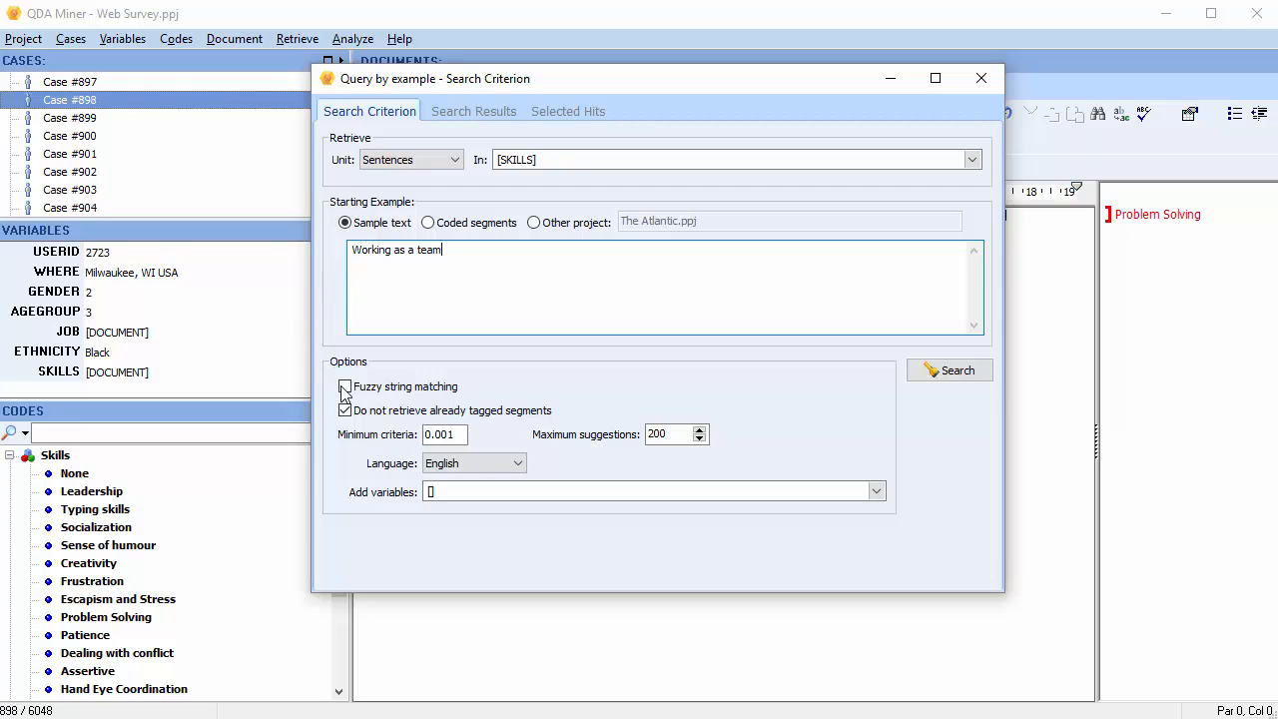
{"action": "left_click", "coordinate": [344, 387]}
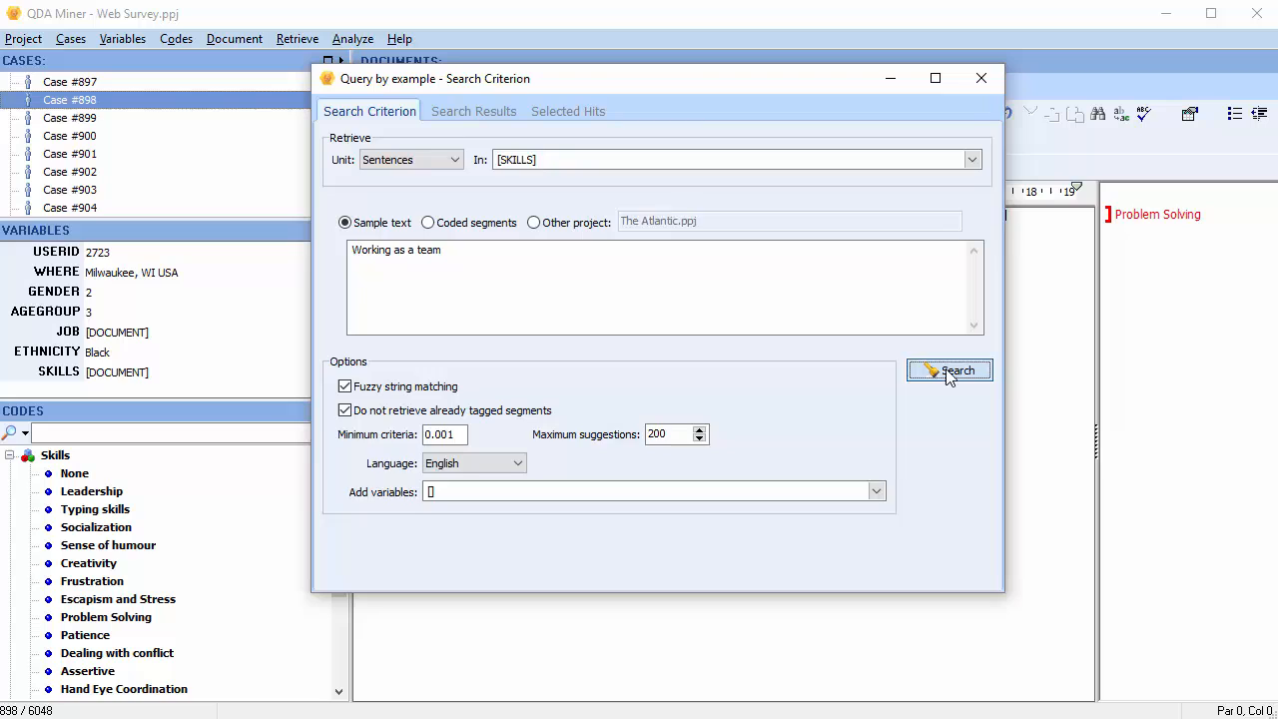
{"action": "left_click", "coordinate": [948, 371]}
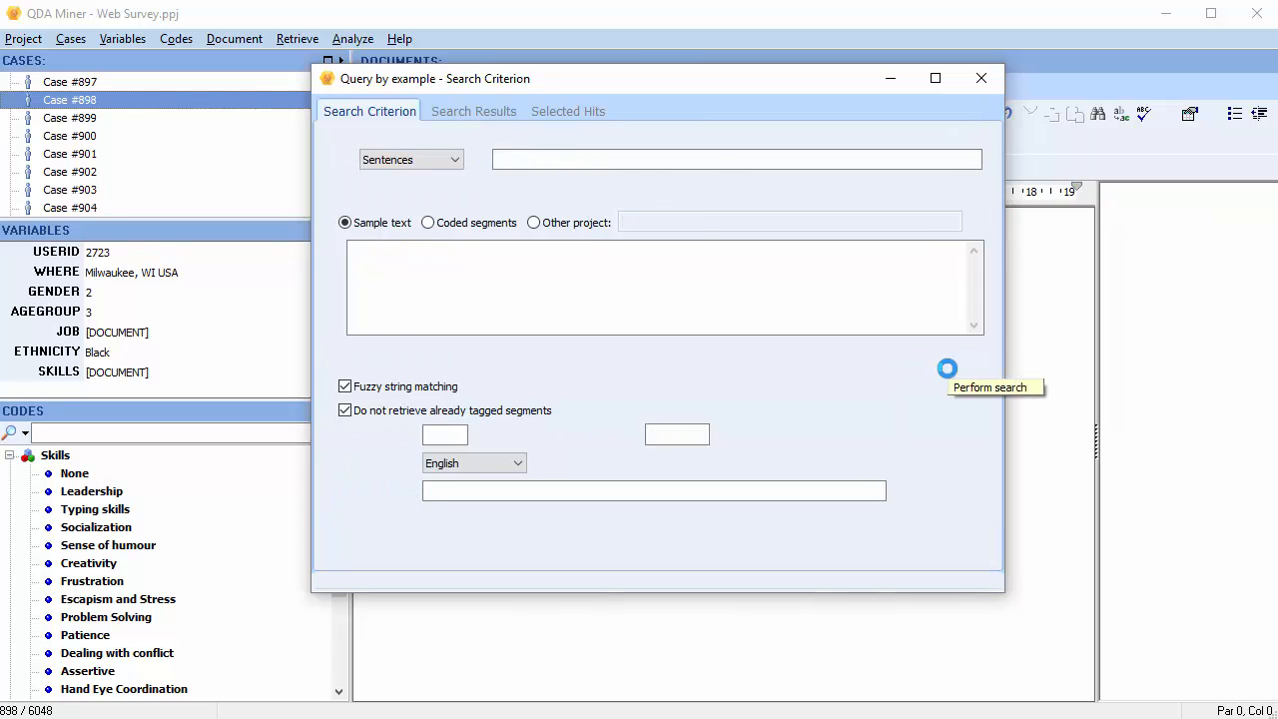
Mark fourteen teamwork results relevant, check Selected Hits, and close the query window
{"action": "left_click", "coordinate": [946, 368]}
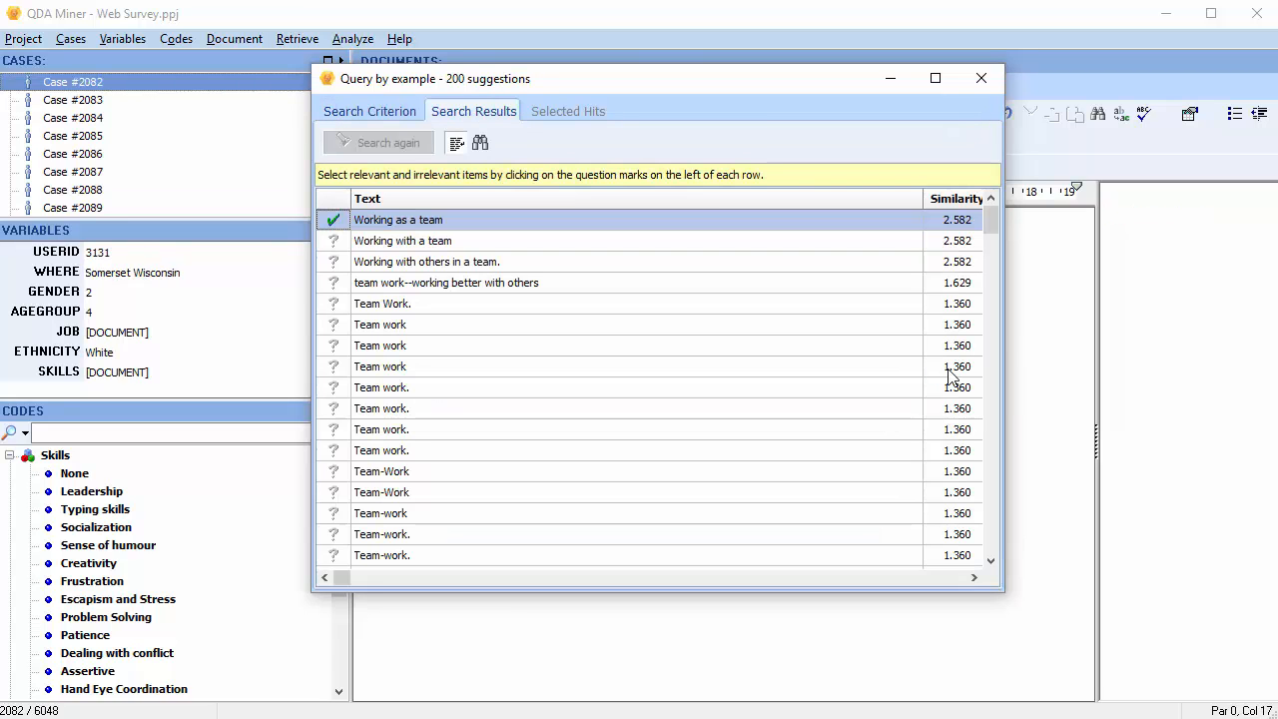
{"action": "mouse_move", "coordinate": [939, 377]}
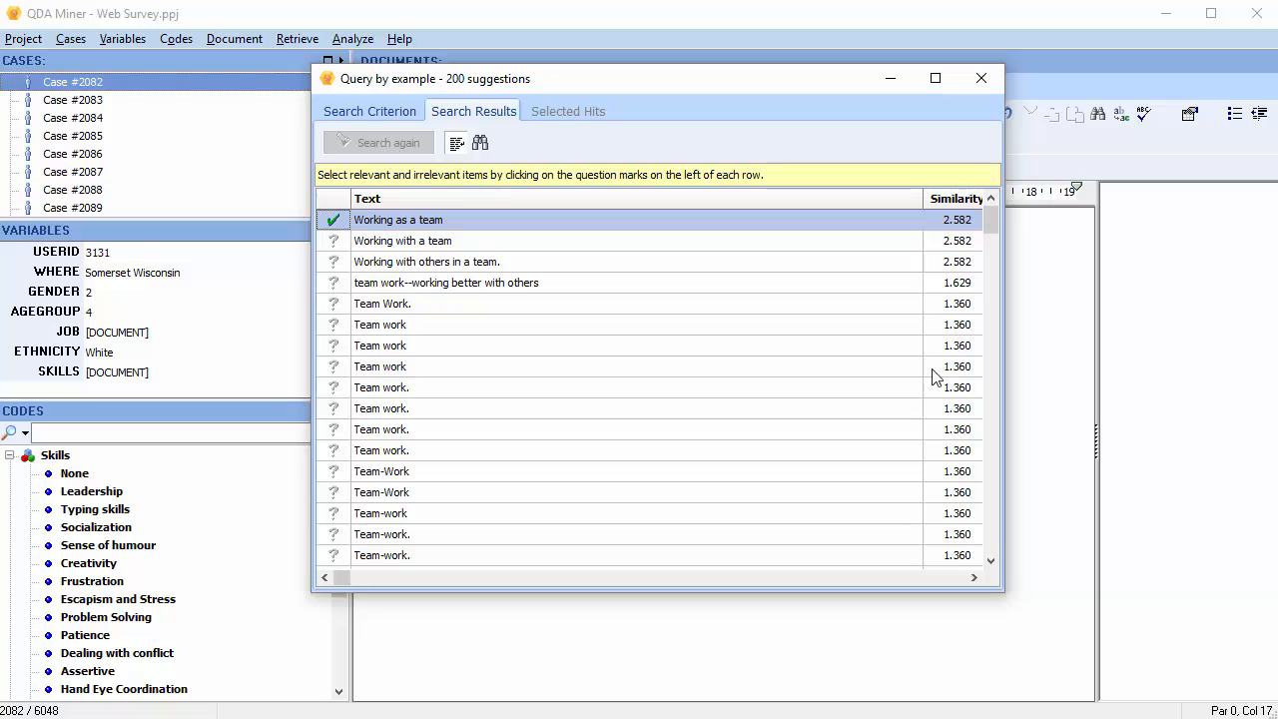
{"action": "left_click", "coordinate": [333, 240]}
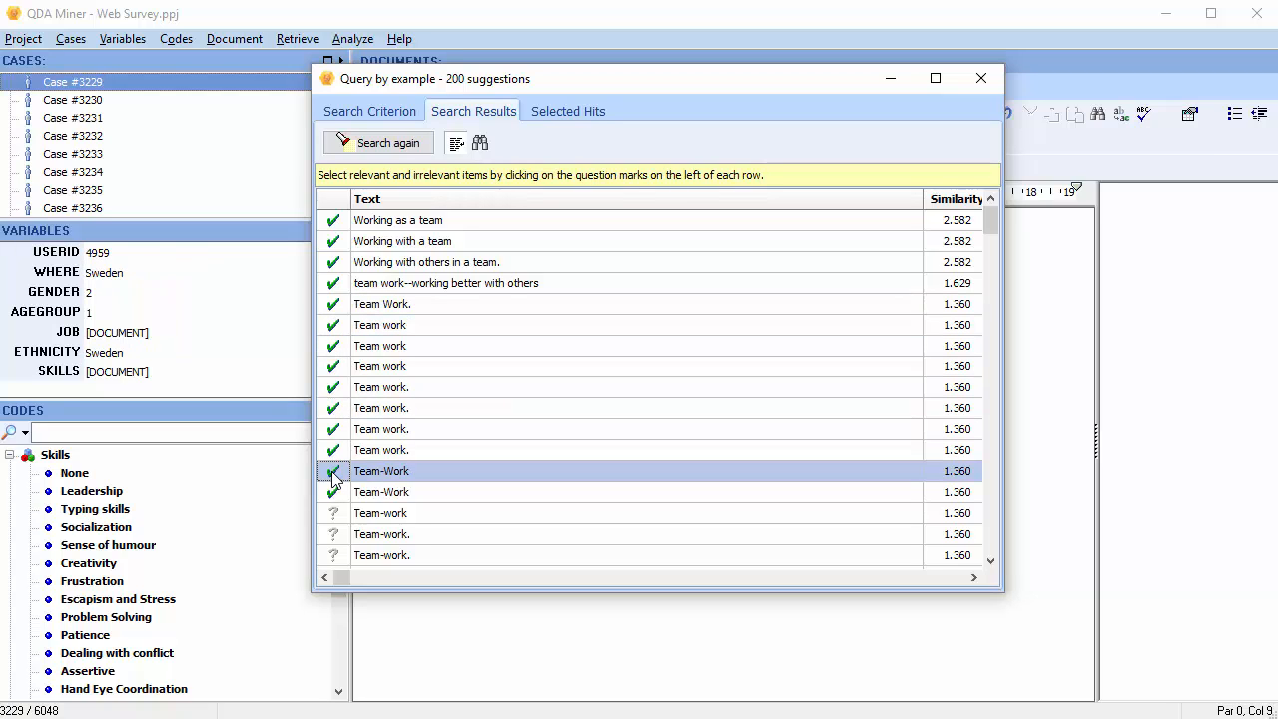
{"action": "left_click", "coordinate": [567, 111]}
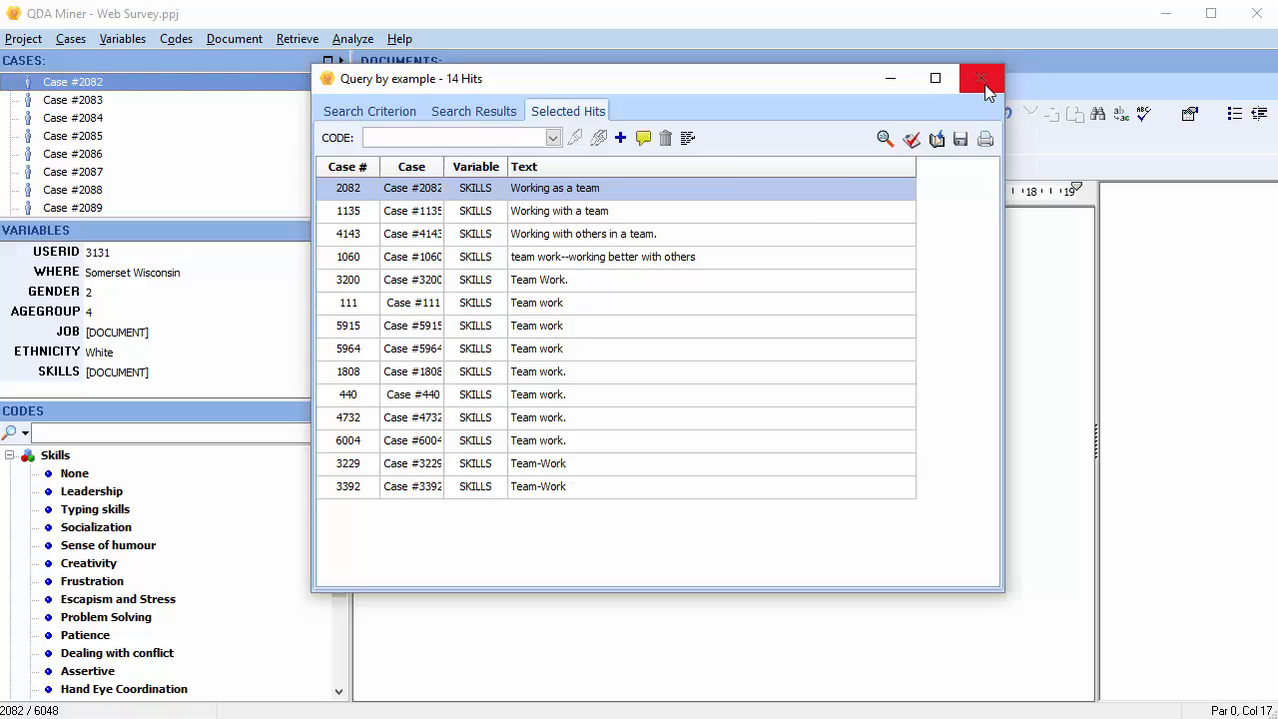
{"action": "left_click", "coordinate": [980, 78]}
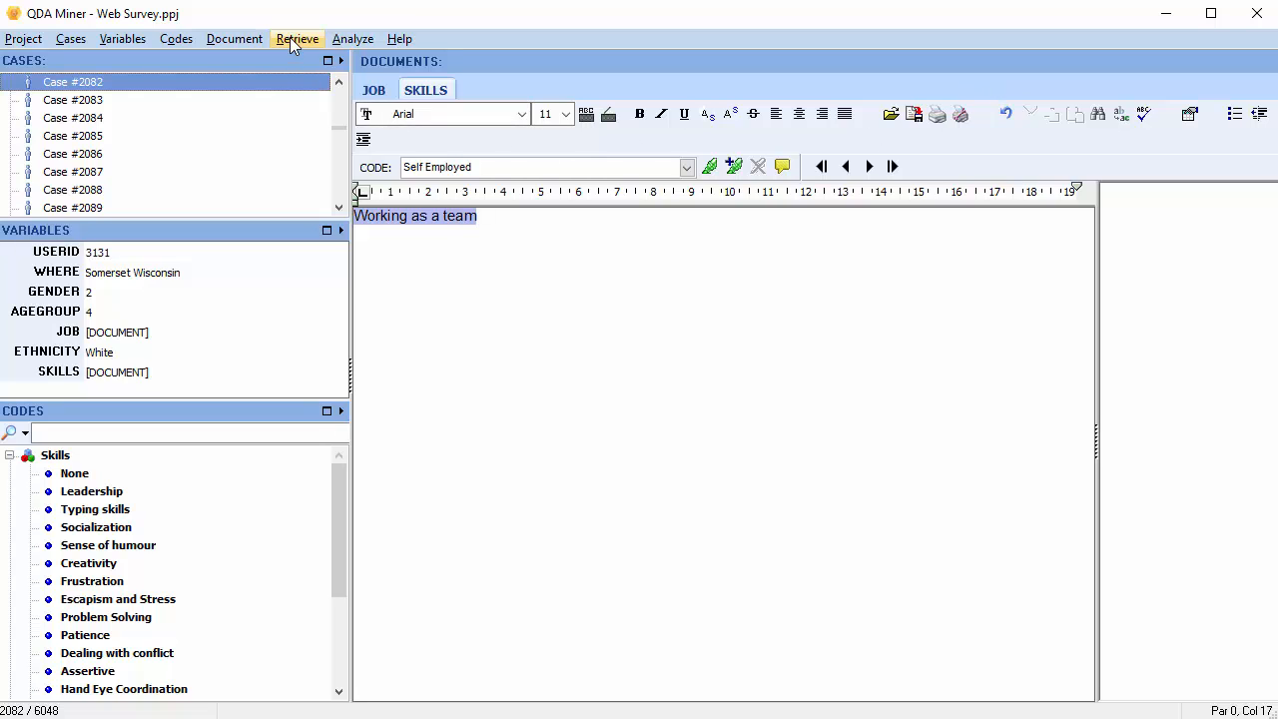
Start a new Retrieve > Query by Example based on coded segments
{"action": "left_click", "coordinate": [296, 38]}
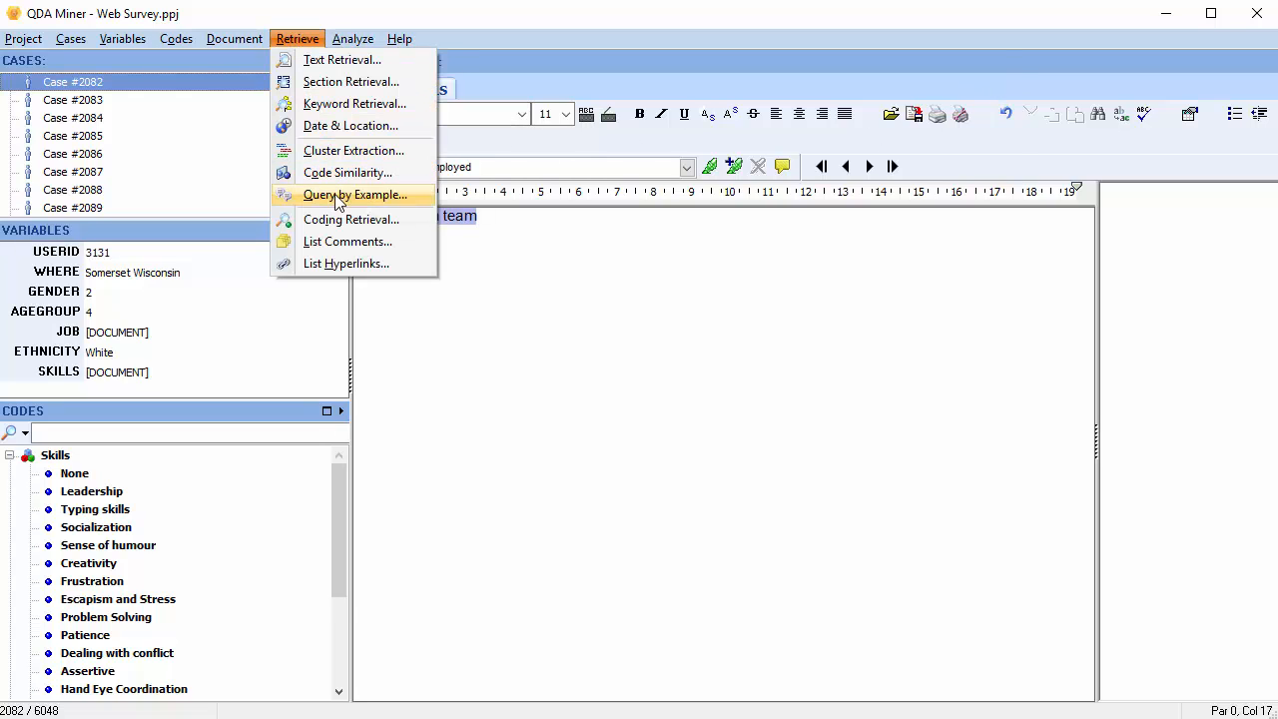
{"action": "left_click", "coordinate": [354, 193]}
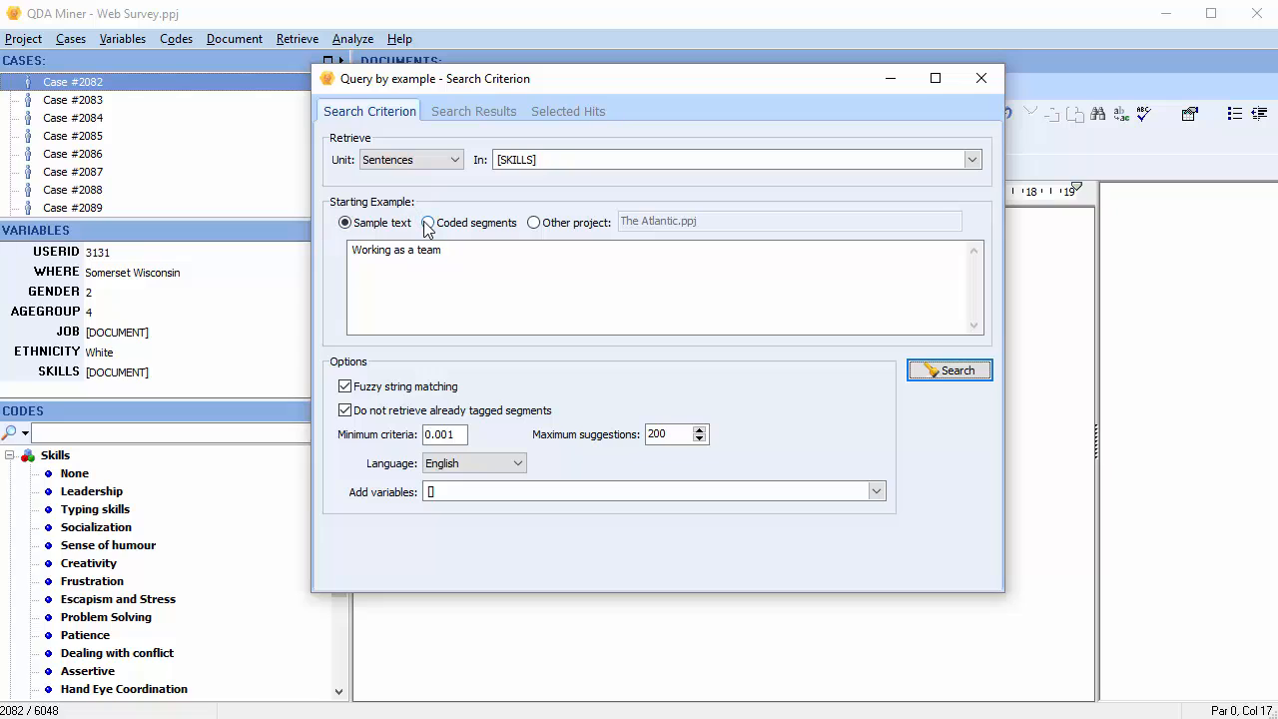
{"action": "left_click", "coordinate": [428, 222]}
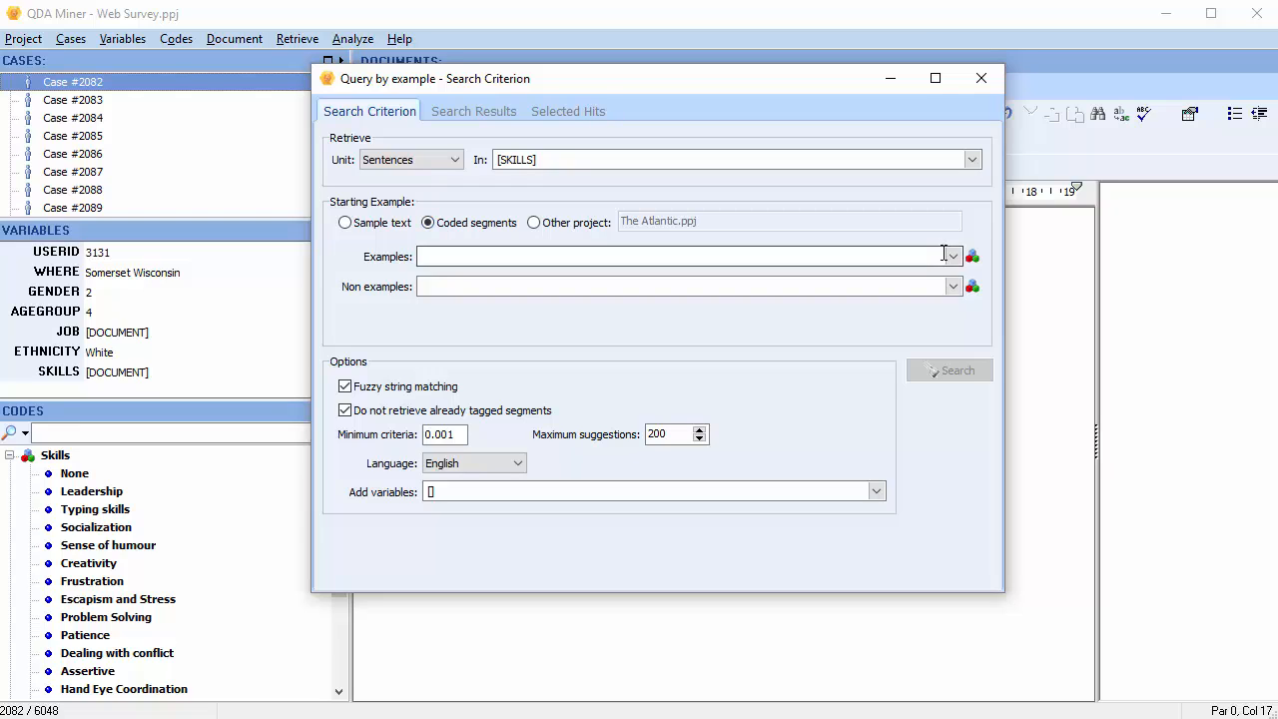
Use Leadership as the example code and Assertive as the non-example, then search
{"action": "left_click", "coordinate": [952, 256]}
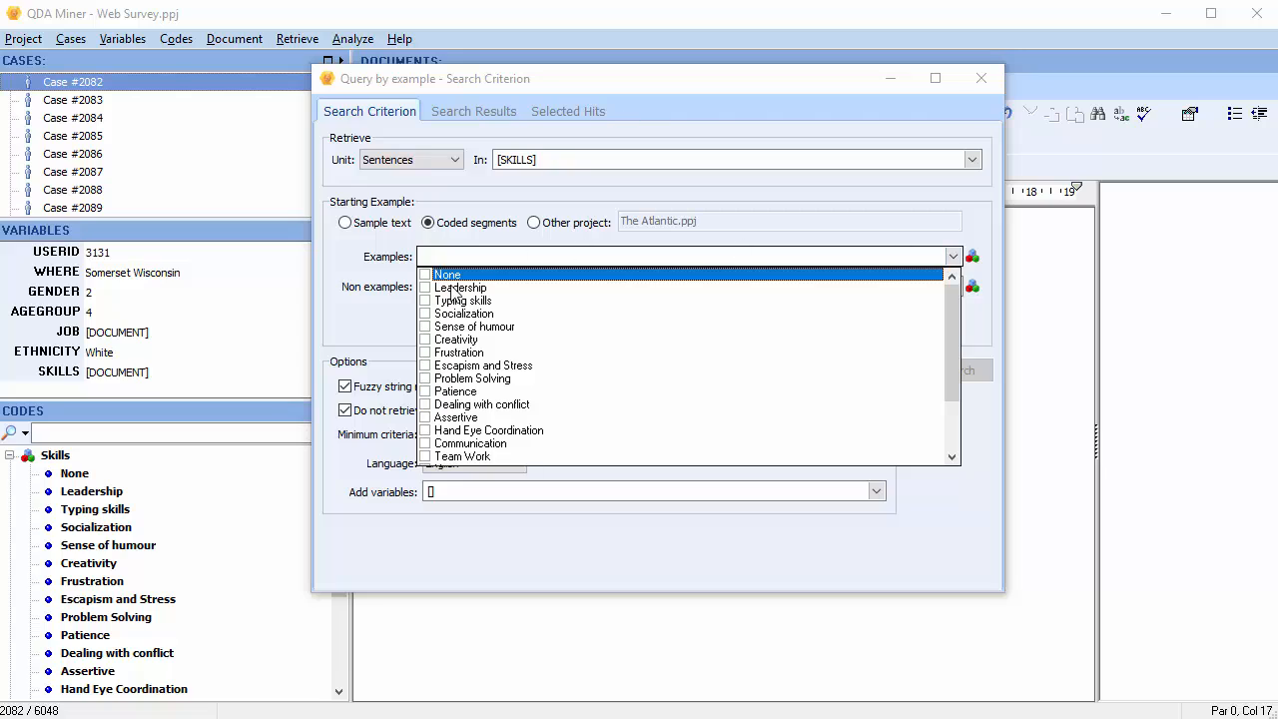
{"action": "left_click", "coordinate": [426, 287]}
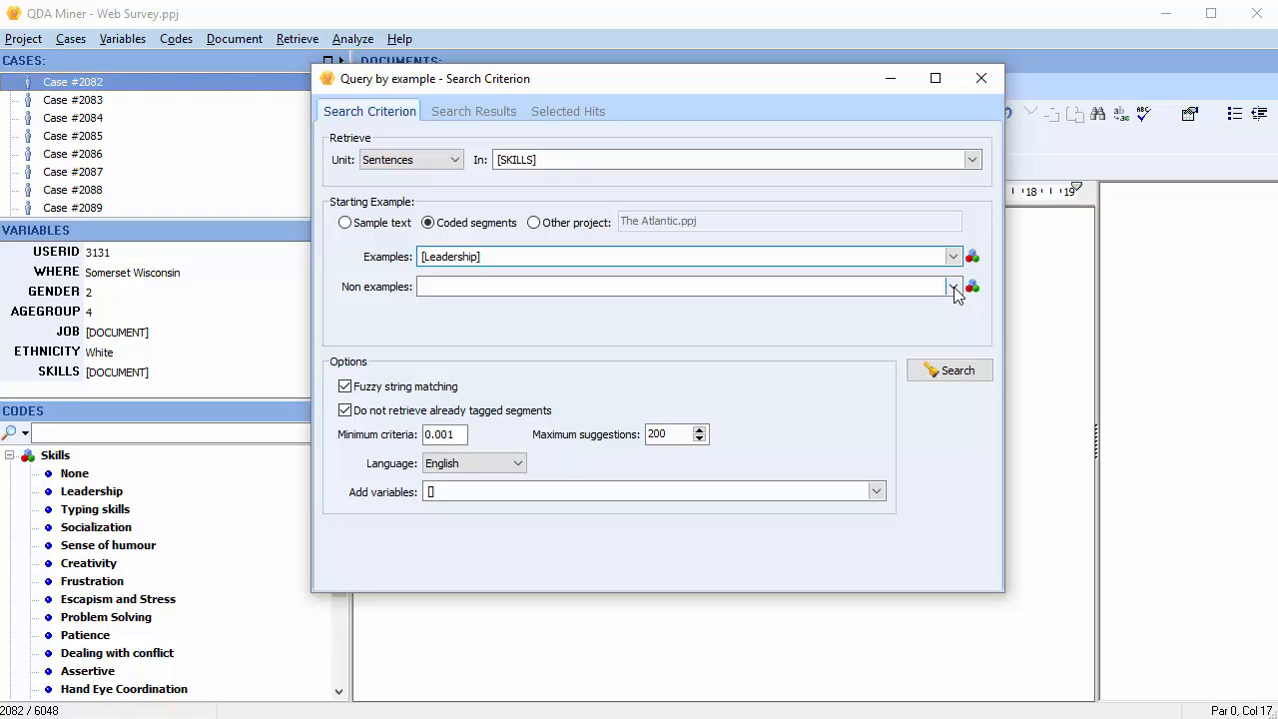
{"action": "left_click", "coordinate": [953, 286]}
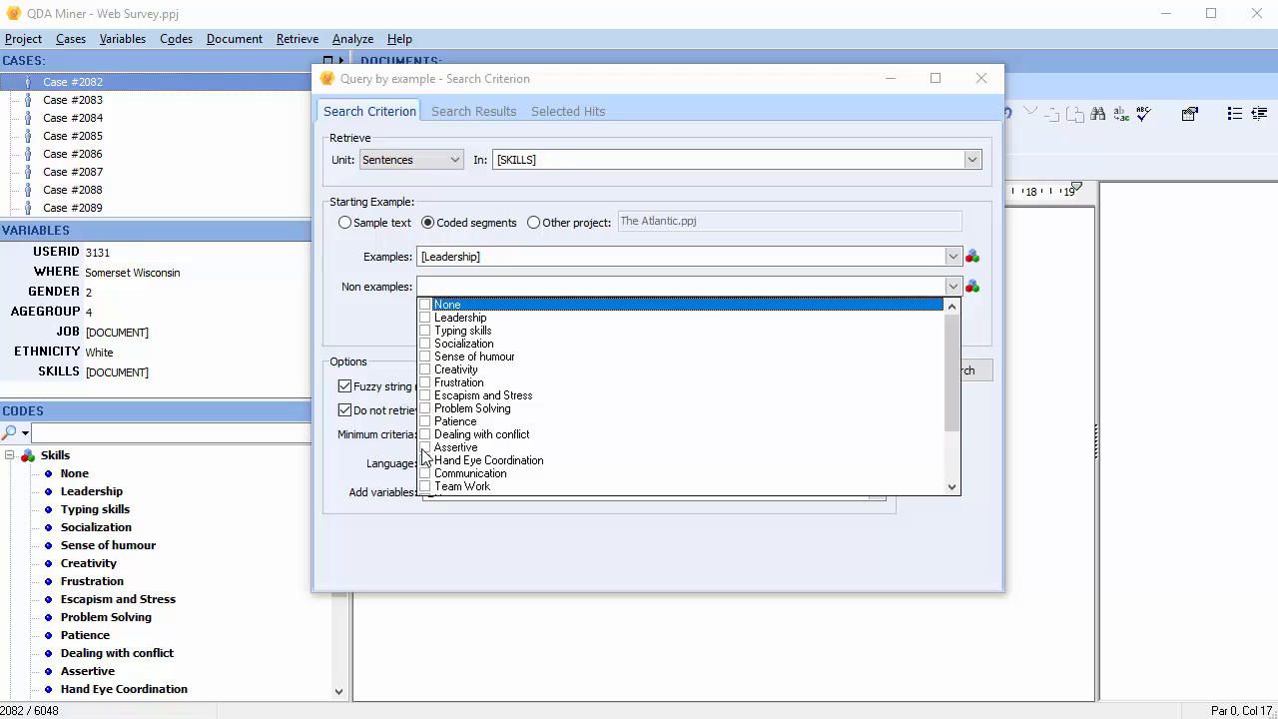
{"action": "left_click", "coordinate": [457, 447]}
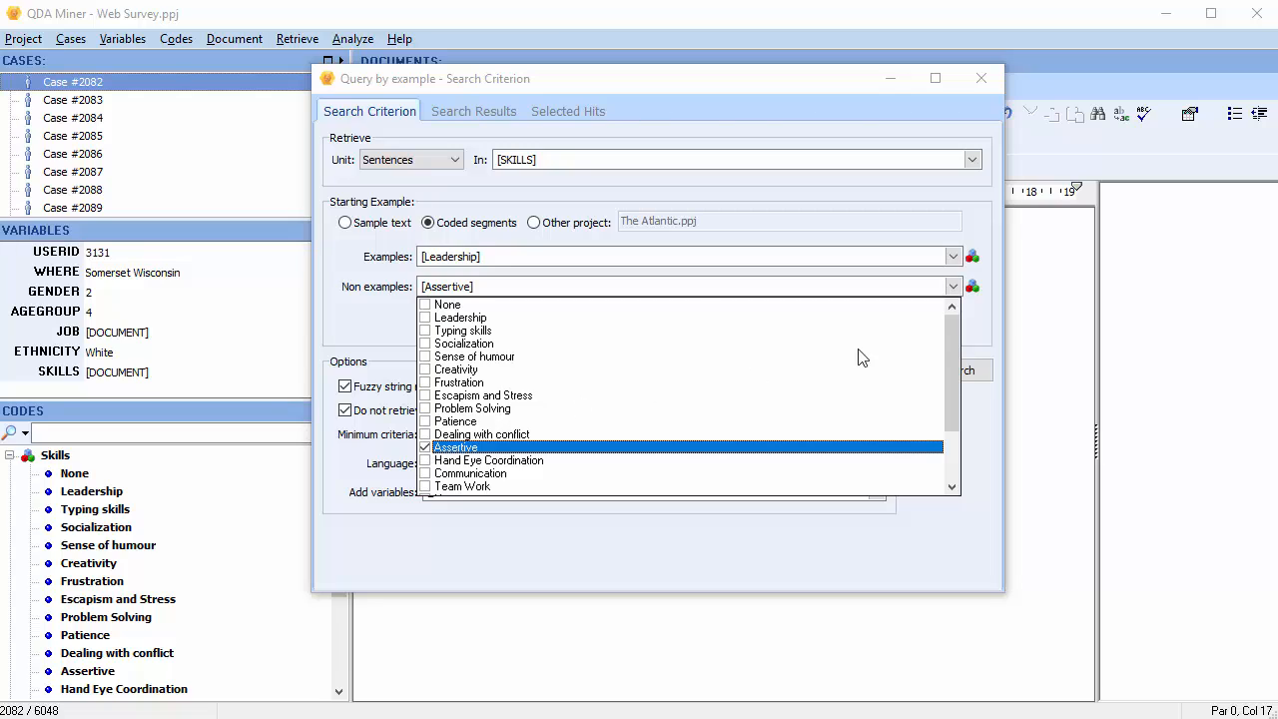
{"action": "left_click", "coordinate": [954, 286]}
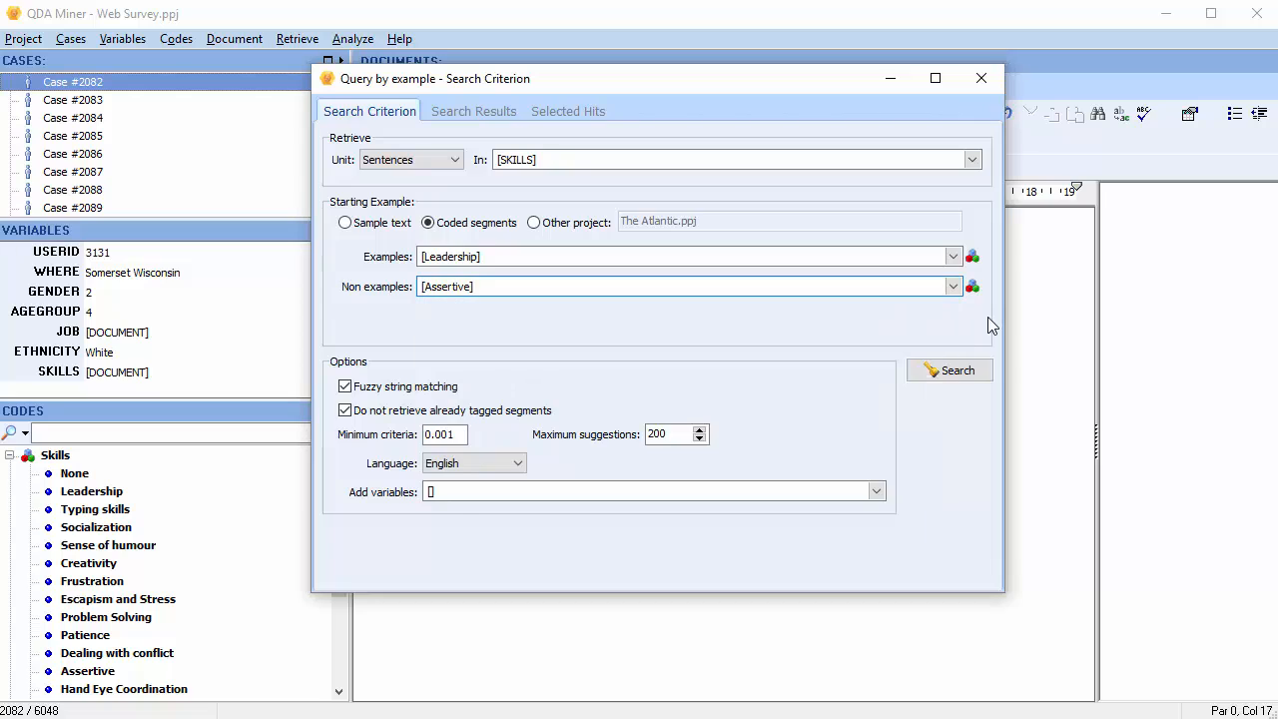
{"action": "left_click", "coordinate": [949, 370]}
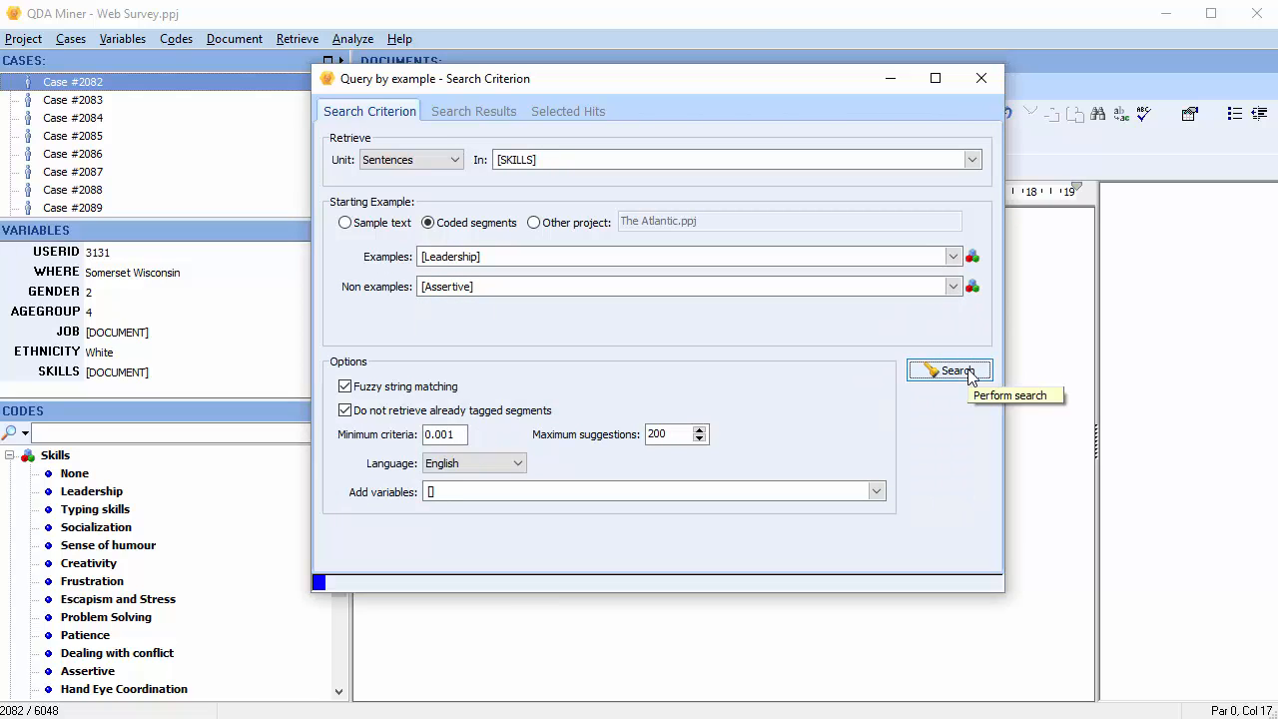
Let the 200 Leadership suggestions load, then close the window to show case #4002
{"action": "left_click", "coordinate": [949, 371]}
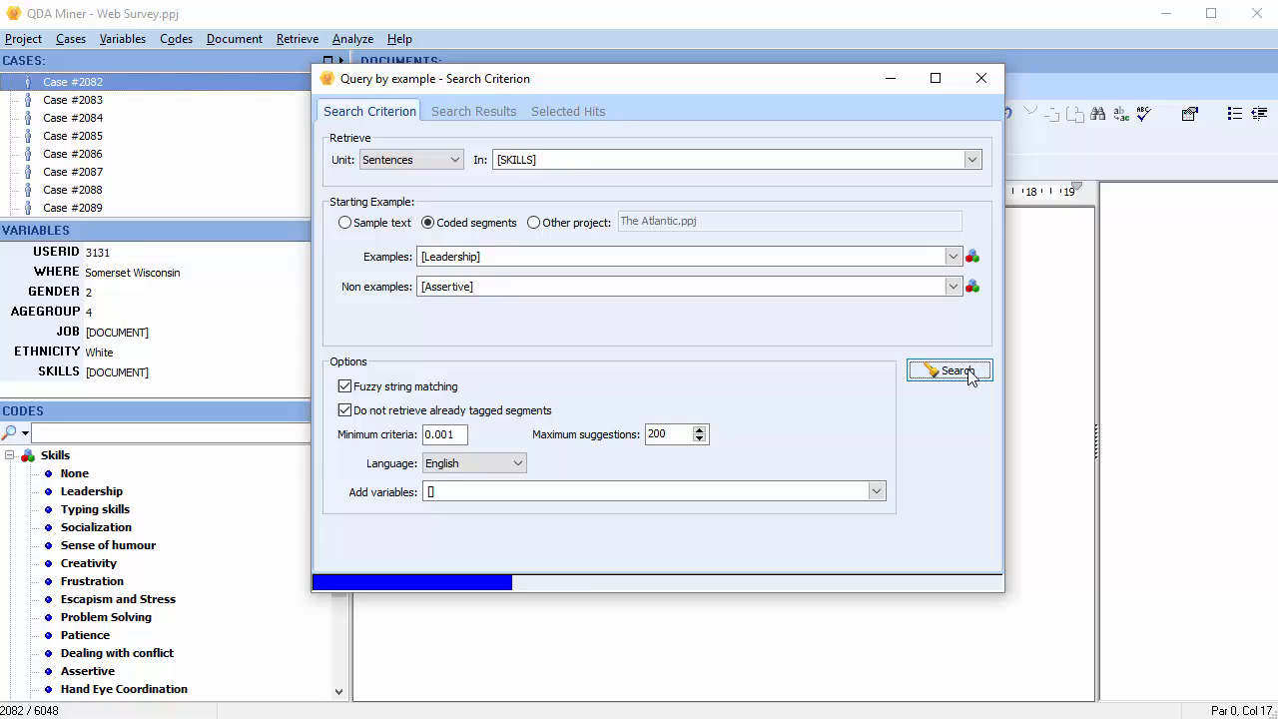
{"action": "left_click", "coordinate": [950, 370]}
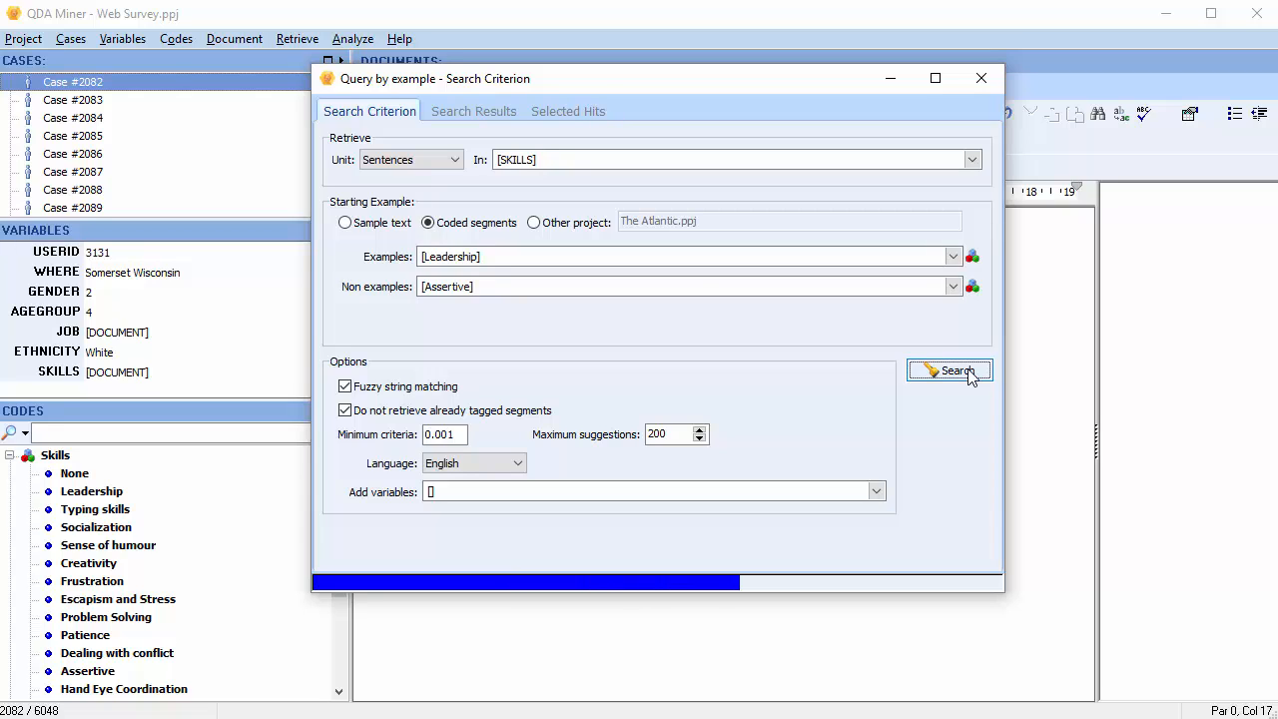
{"action": "left_click", "coordinate": [948, 370]}
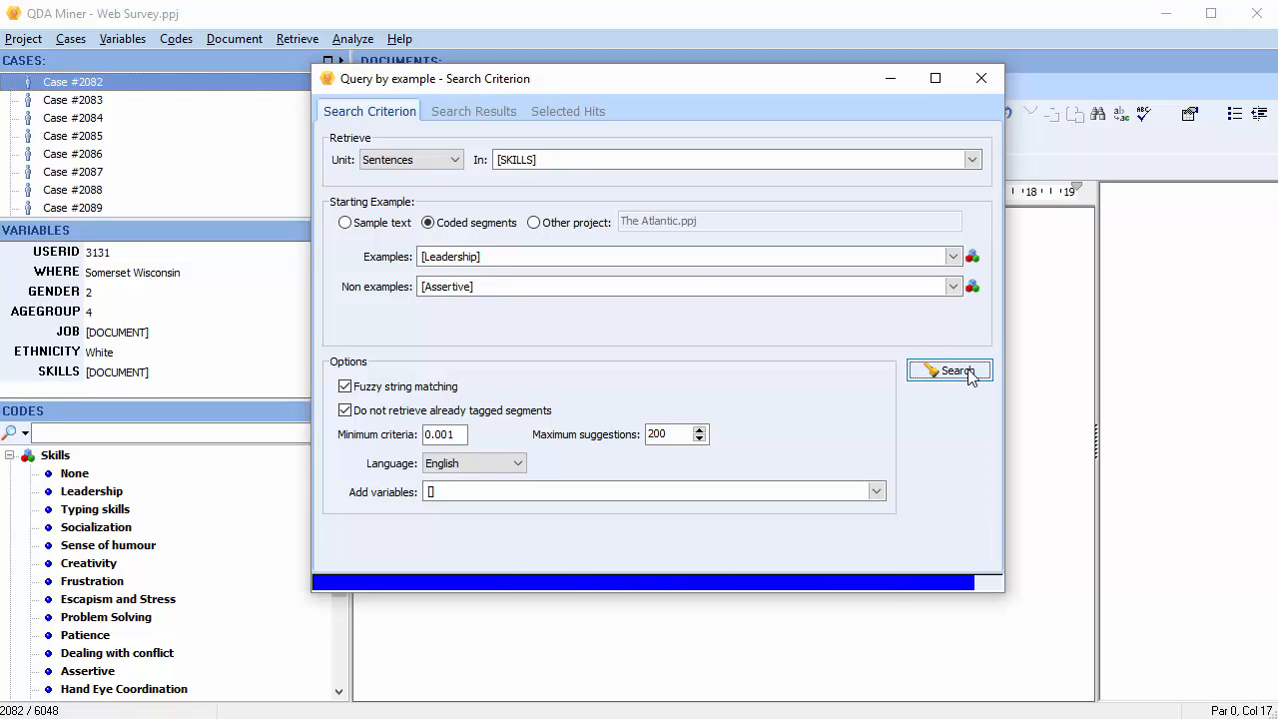
{"action": "left_click", "coordinate": [949, 370]}
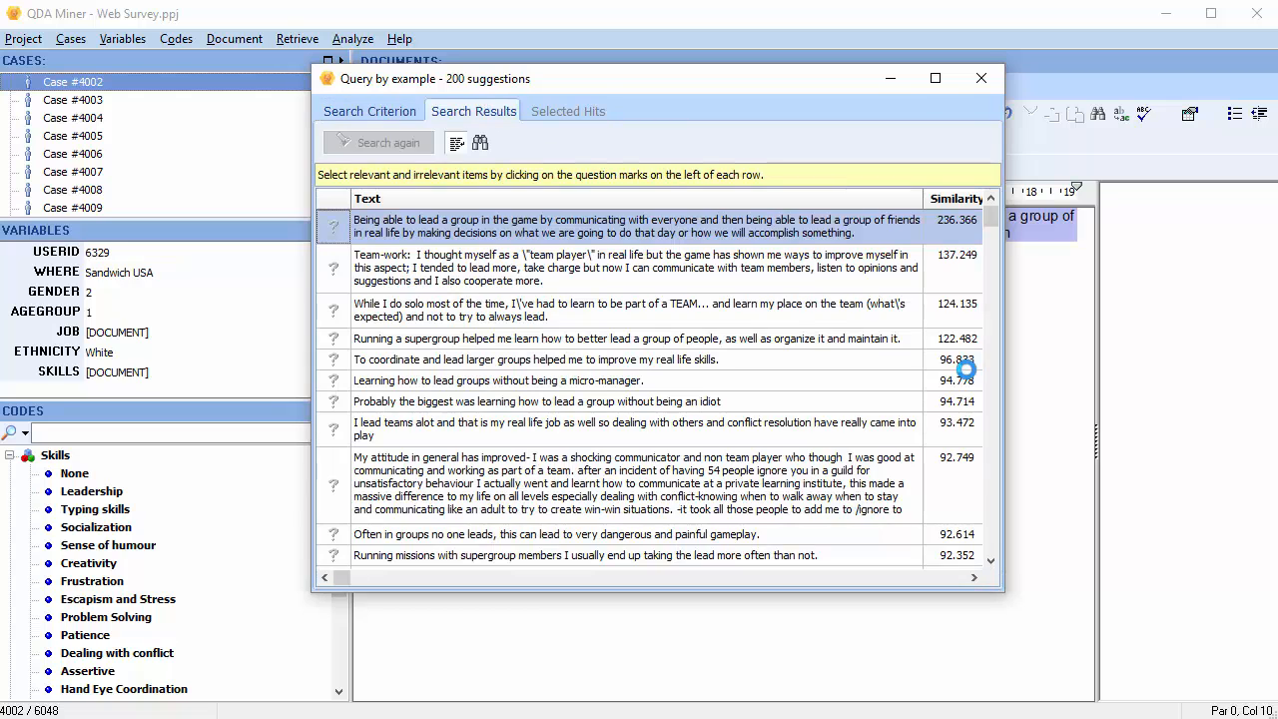
{"action": "mouse_move", "coordinate": [980, 78]}
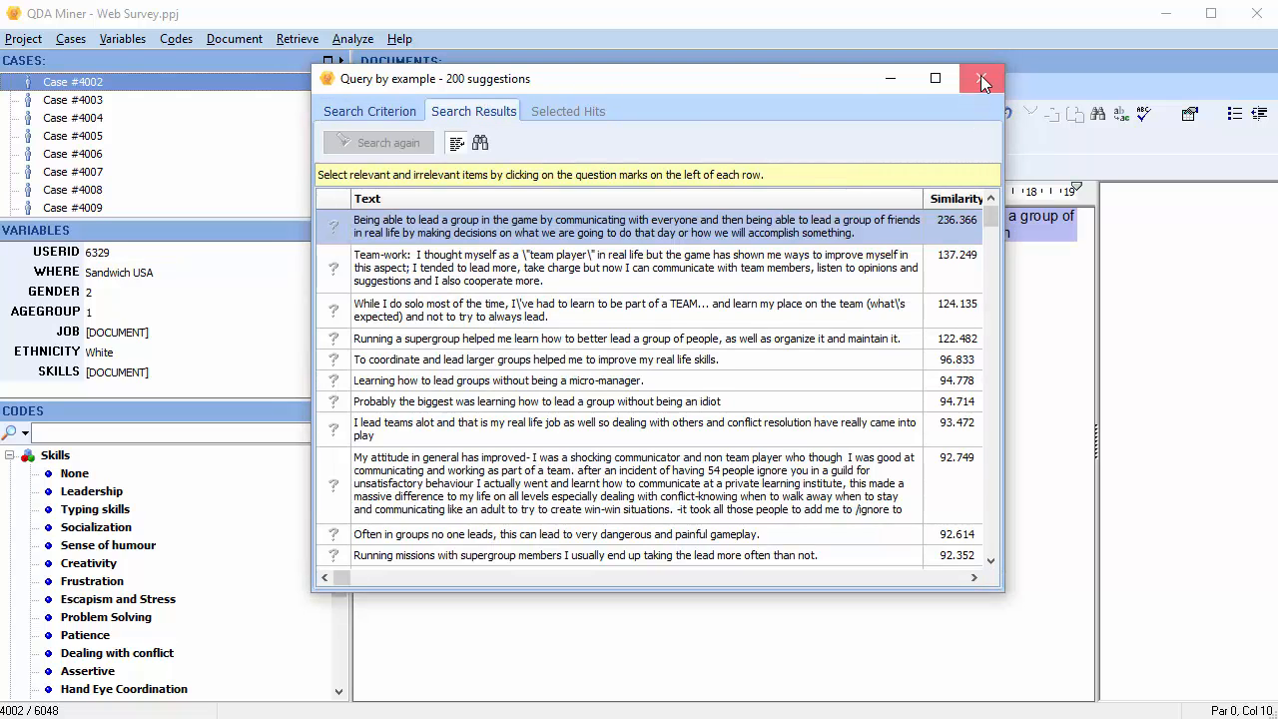
{"action": "left_click", "coordinate": [981, 79]}
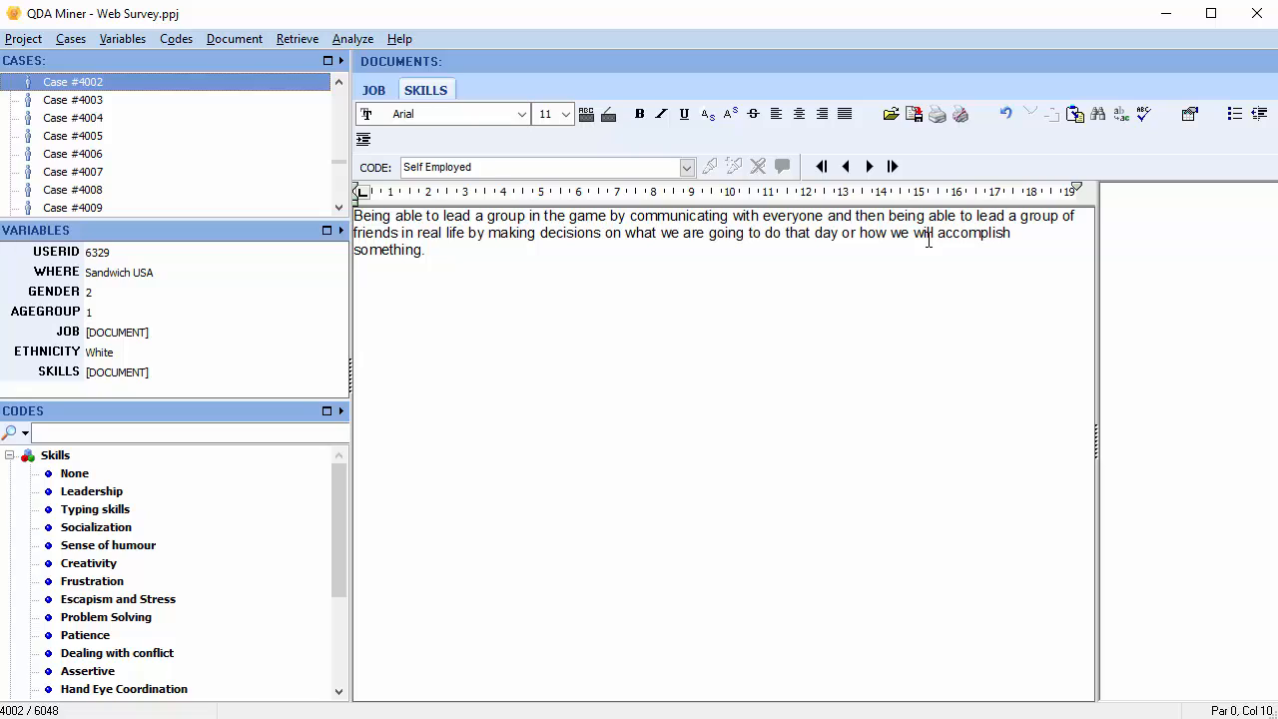
Run a Find Similar sentence search on the selected phrase 'communicating with everyone'
{"action": "left_click_drag", "start_coordinate": [631, 215], "coordinate": [821, 214]}
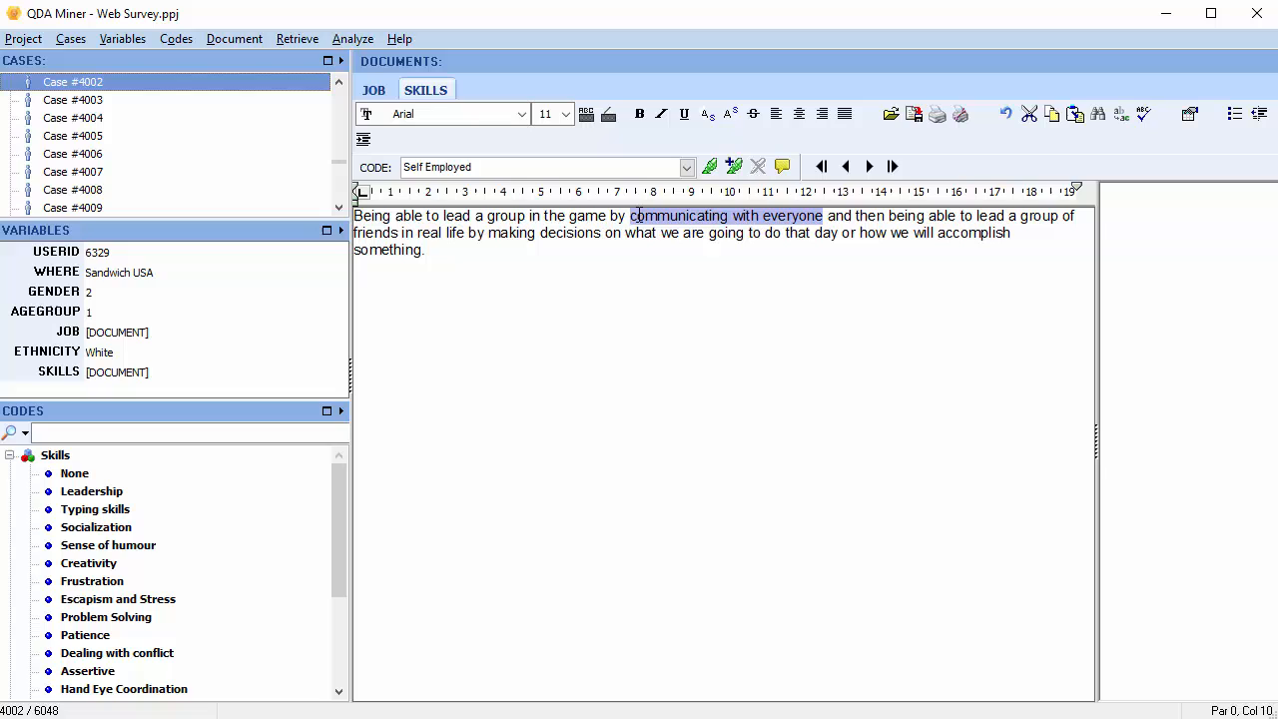
{"action": "right_click", "coordinate": [699, 219]}
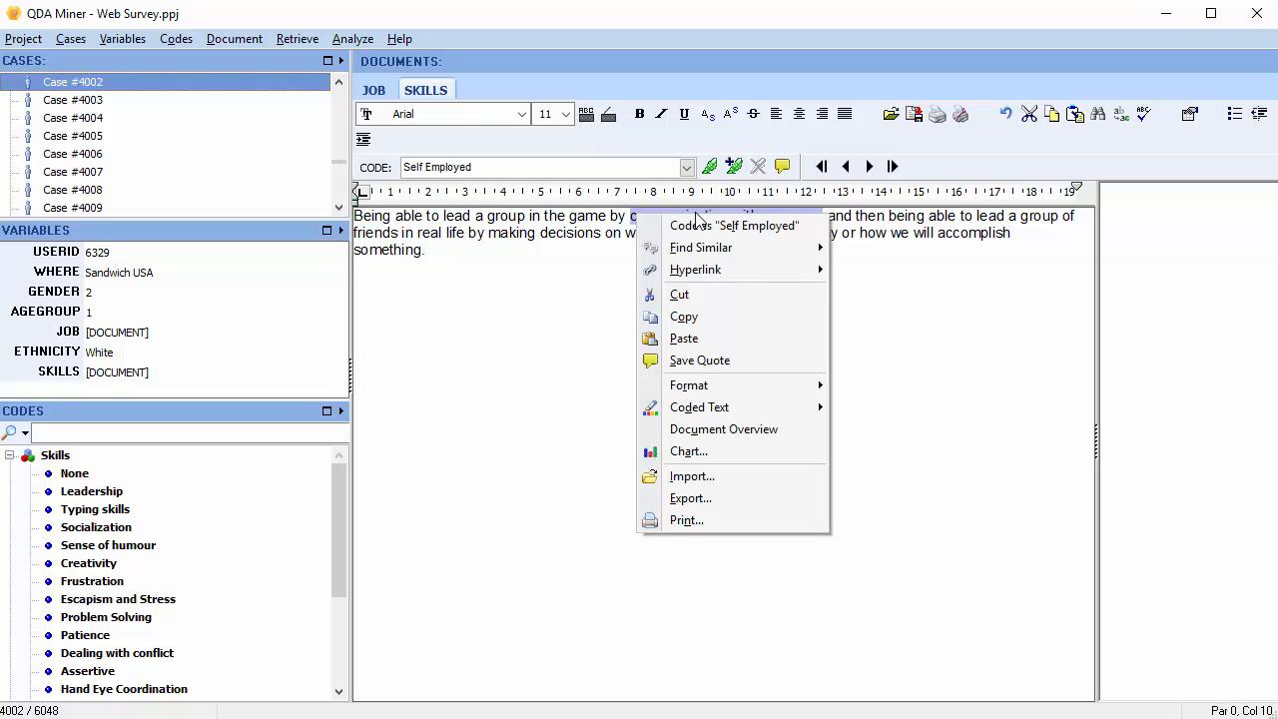
{"action": "mouse_move", "coordinate": [701, 246]}
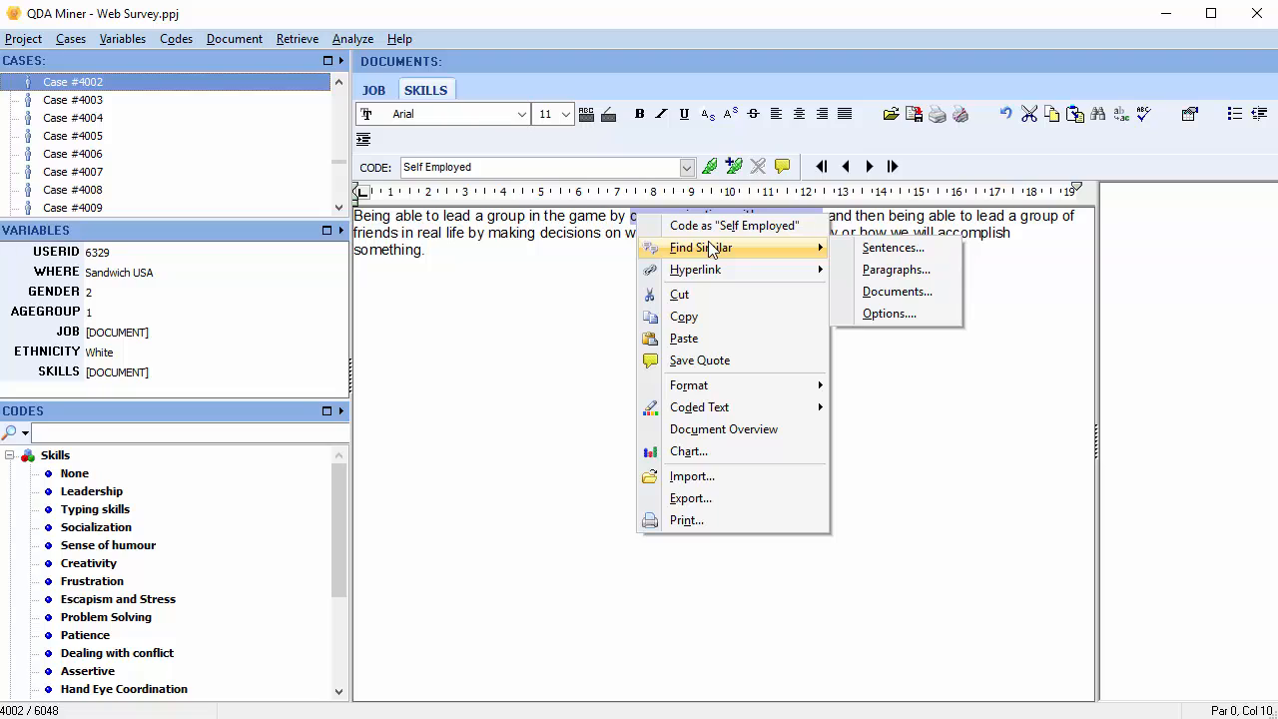
{"action": "left_click", "coordinate": [892, 248]}
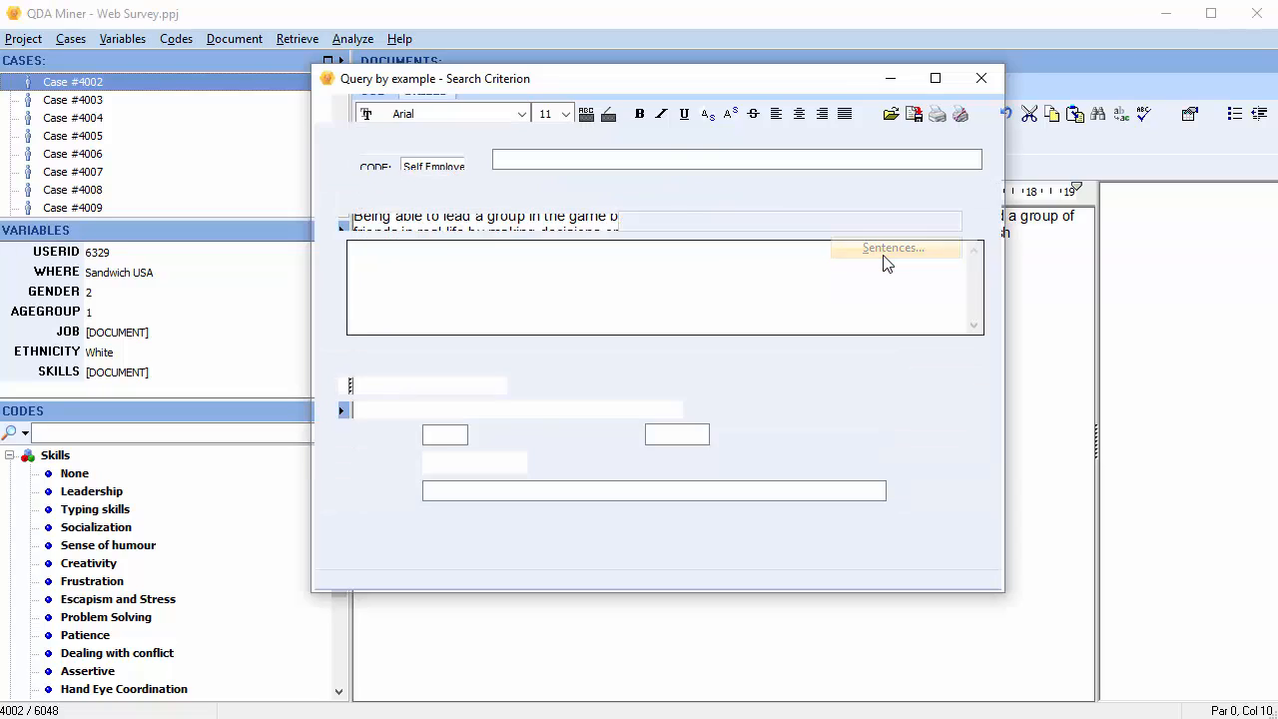
{"action": "left_click", "coordinate": [892, 247]}
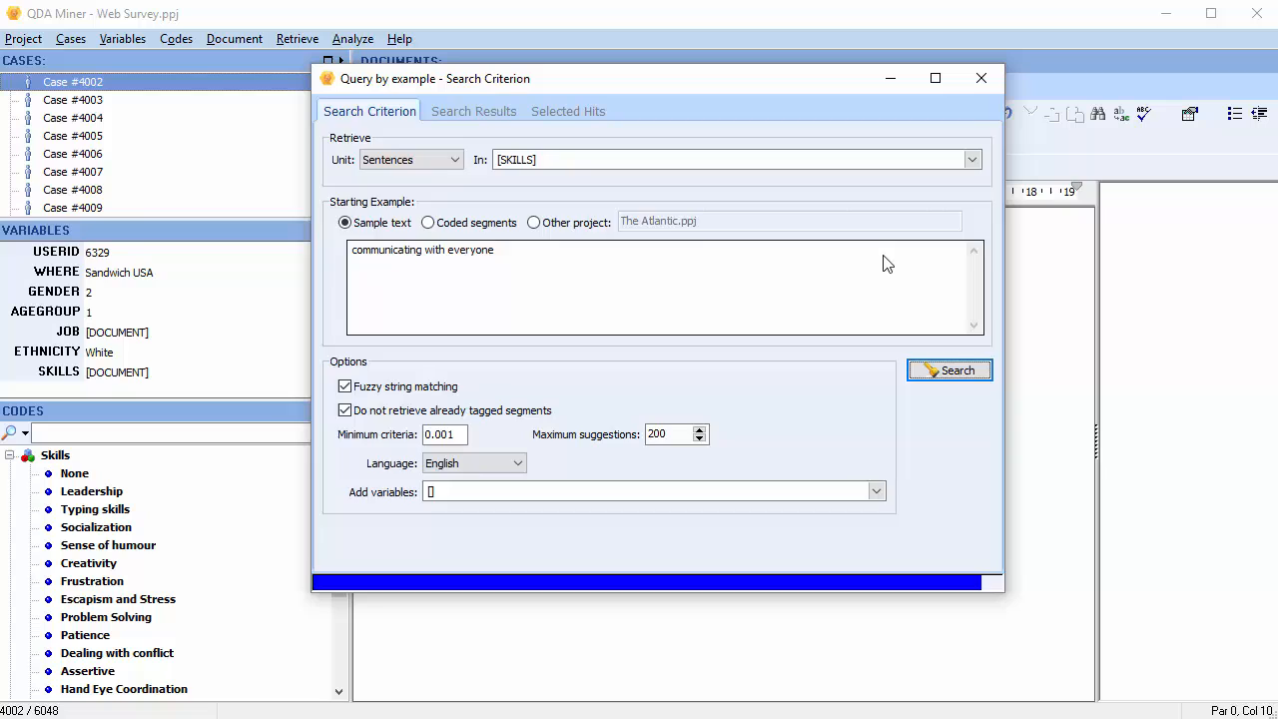
{"action": "left_click", "coordinate": [950, 369]}
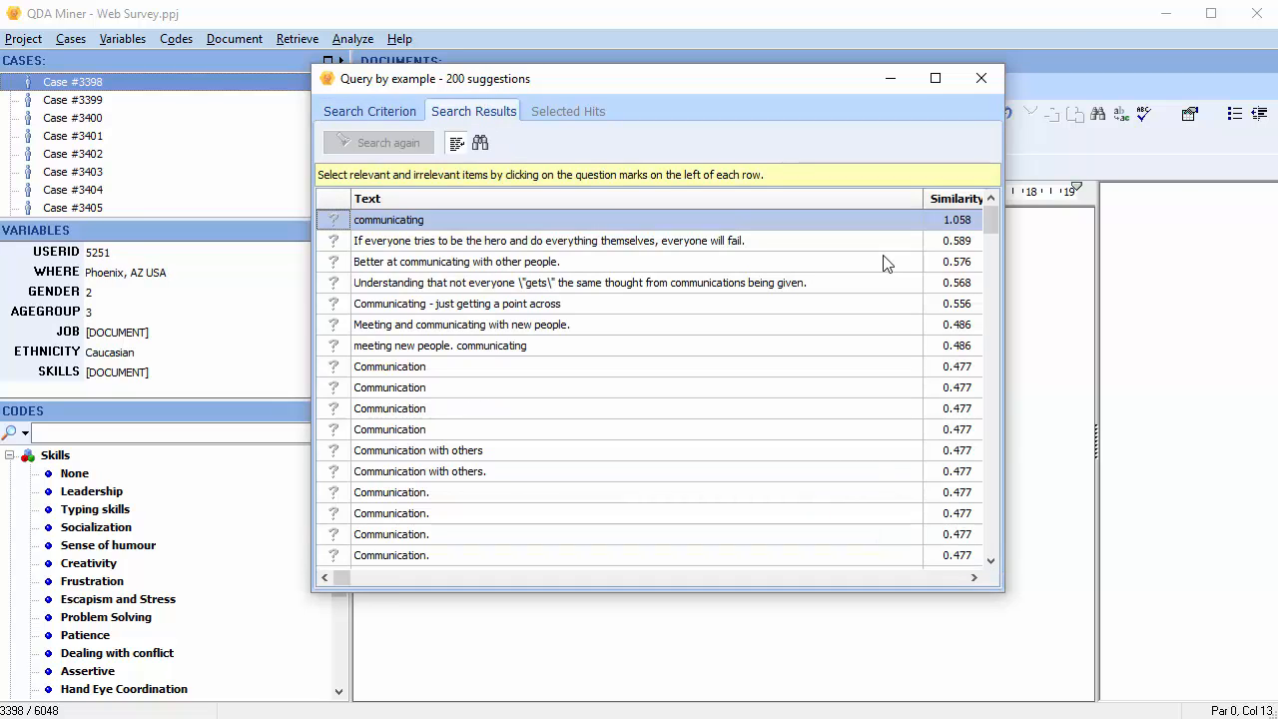